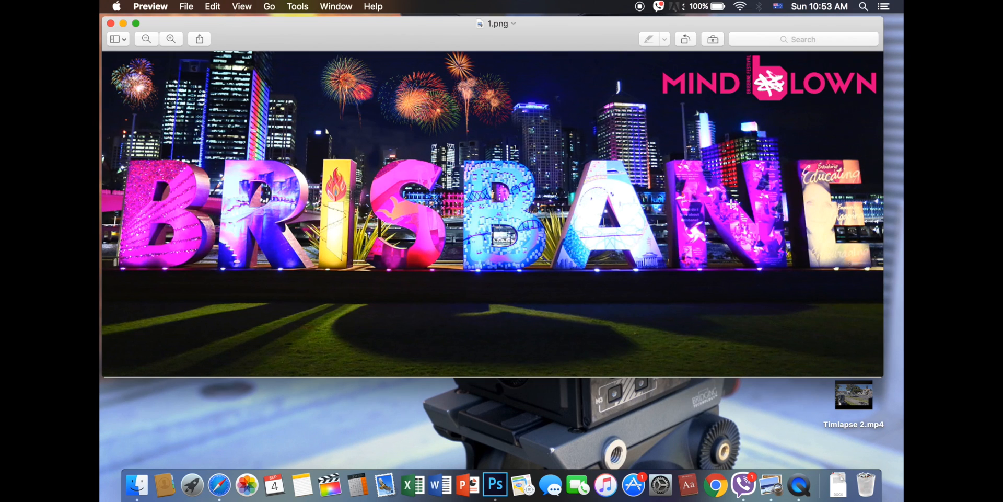
mouse_move(275, 210)
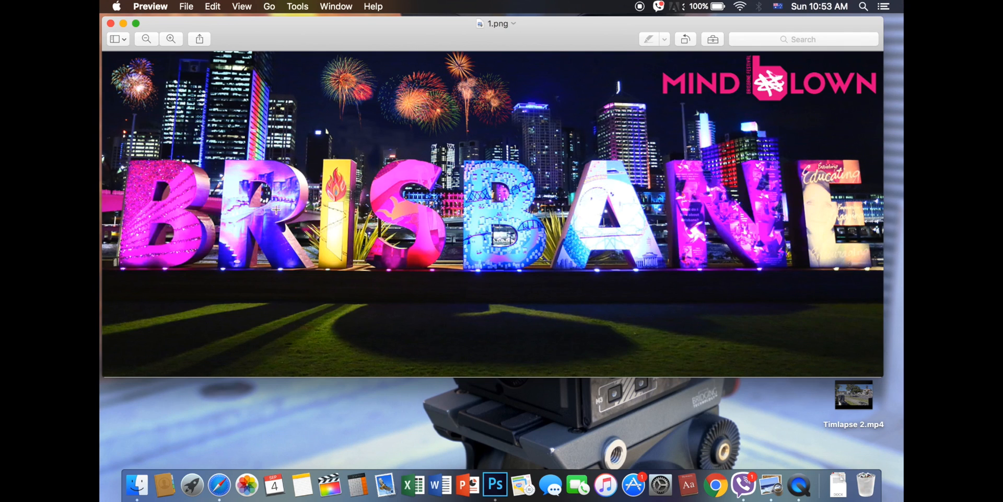
mouse_move(130, 83)
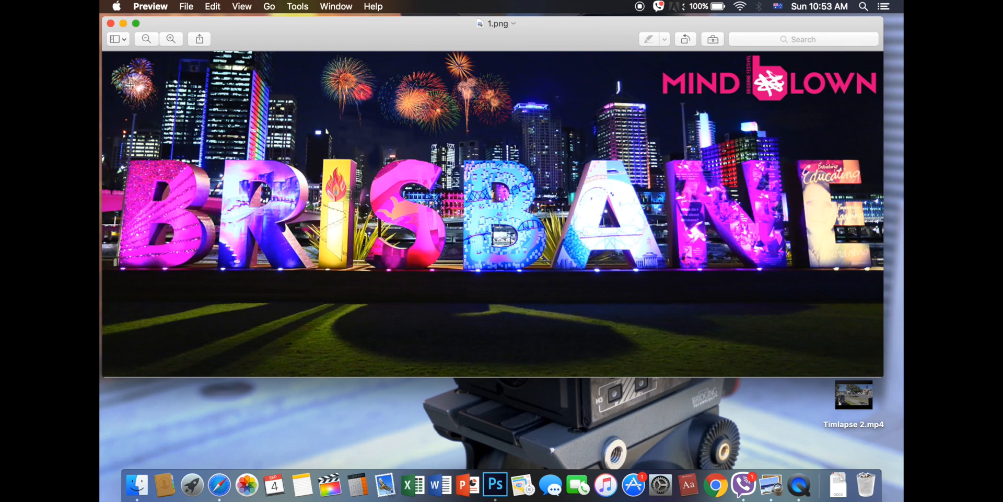
mouse_move(364, 114)
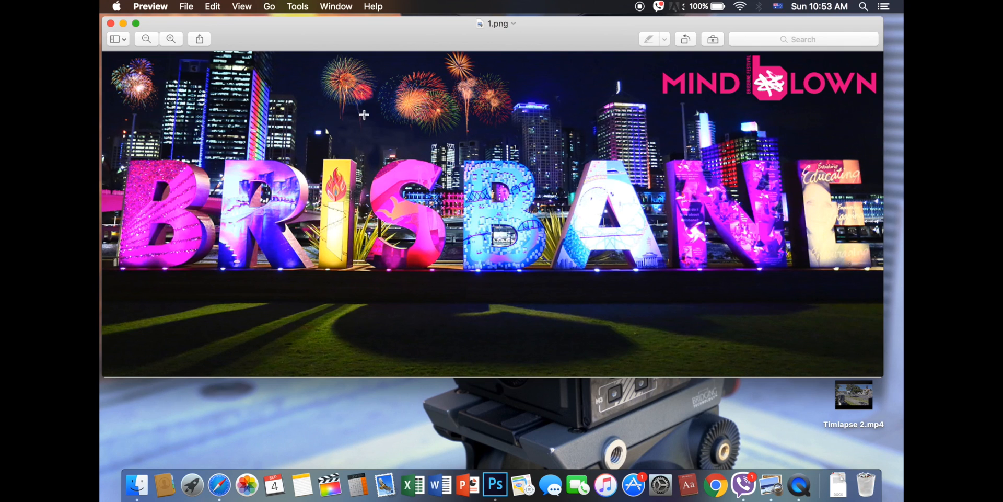
mouse_move(432, 107)
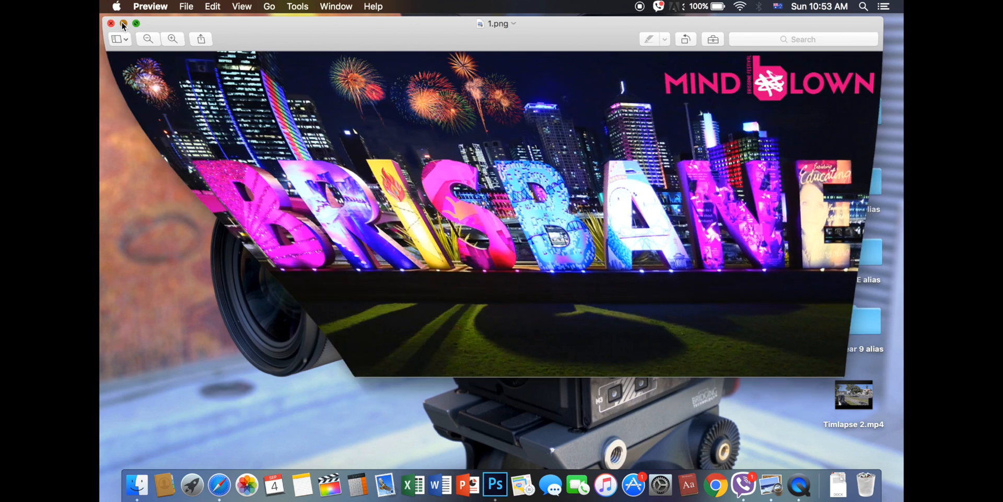
- Launch Photoshop and open the brisbane-nightlife.jpg skyline photo
click(495, 485)
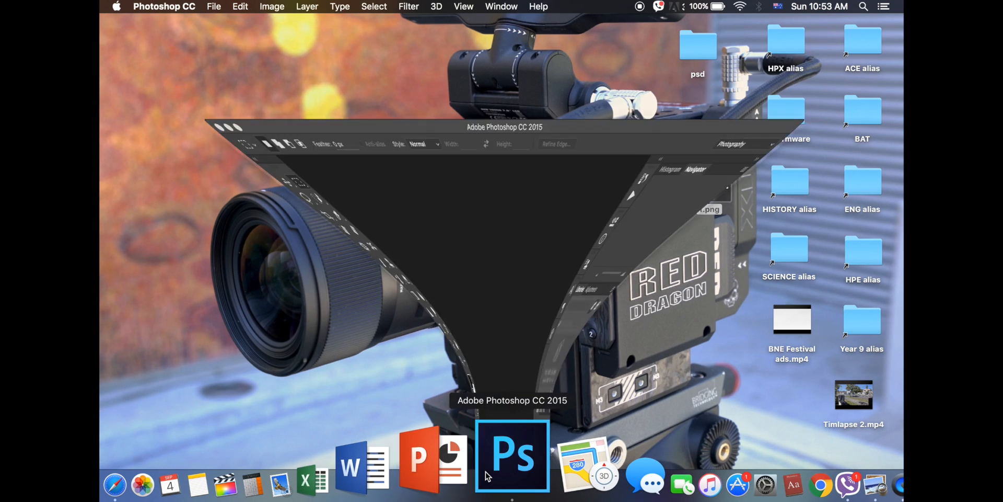
click(512, 456)
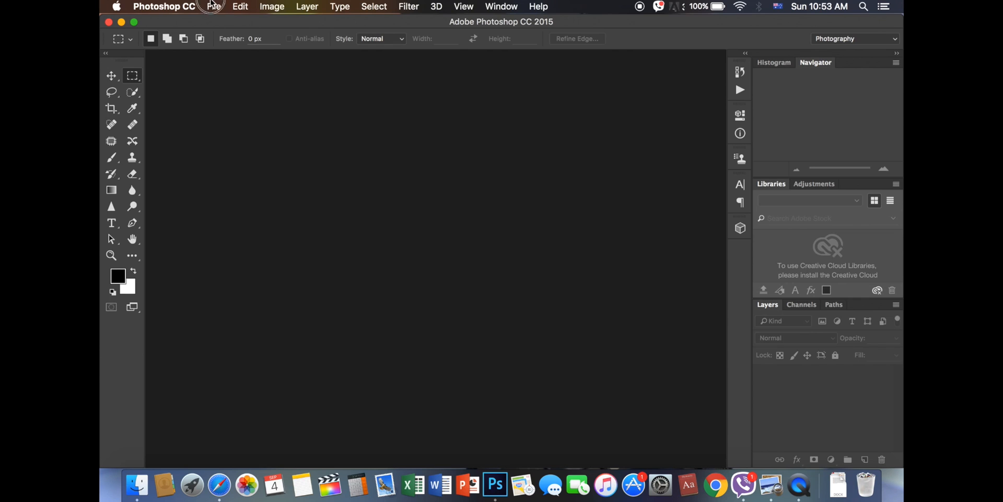
click(213, 7)
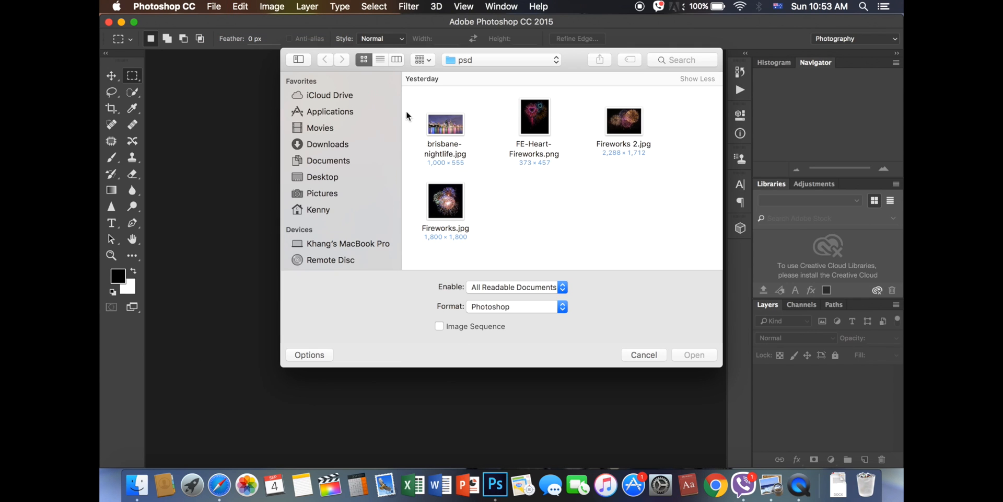
mouse_move(538, 187)
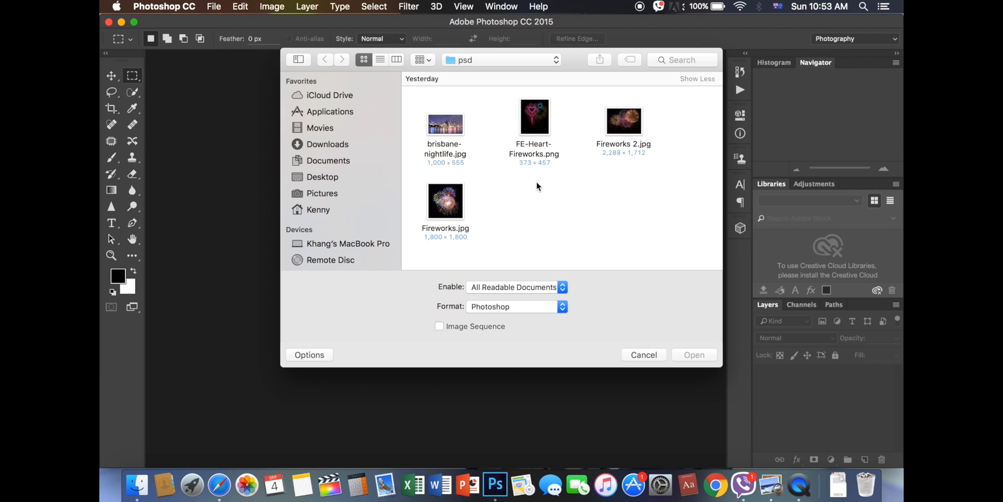
click(444, 124)
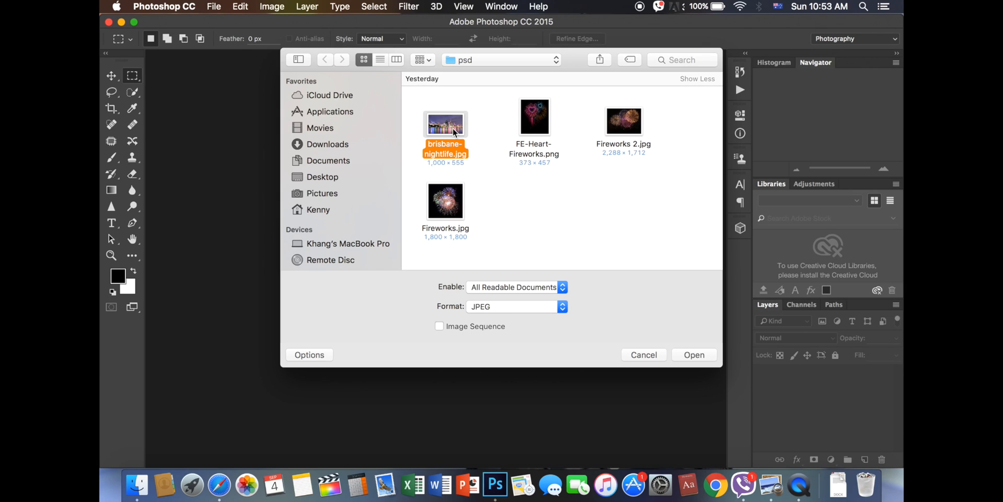
mouse_move(652, 143)
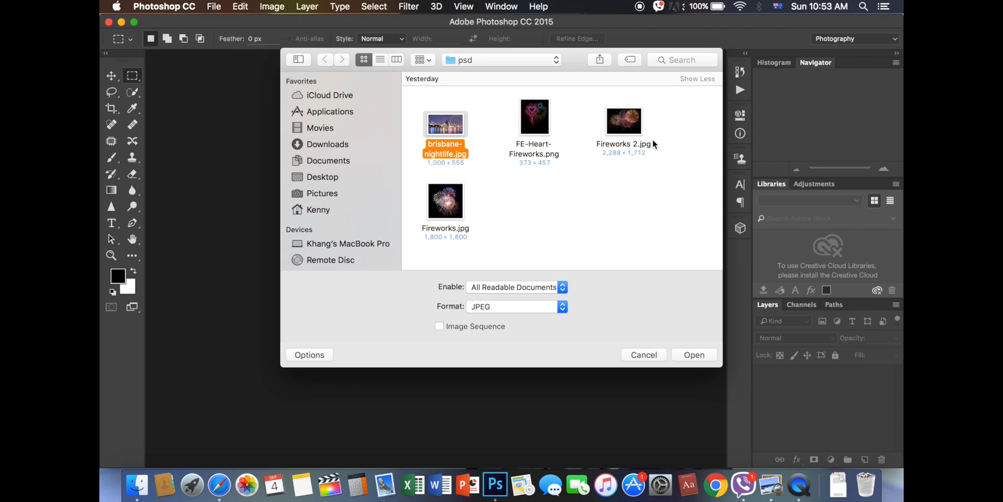
mouse_move(479, 135)
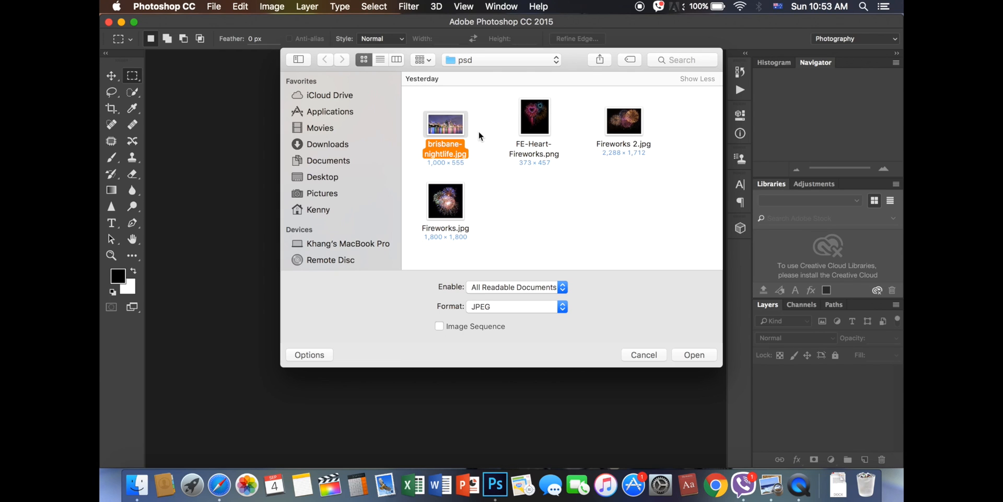
mouse_move(630, 273)
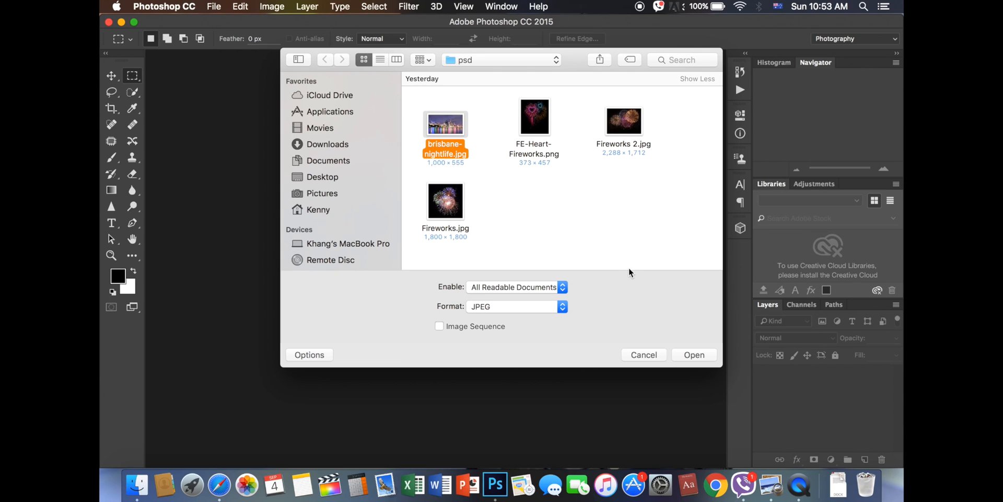
mouse_move(693, 355)
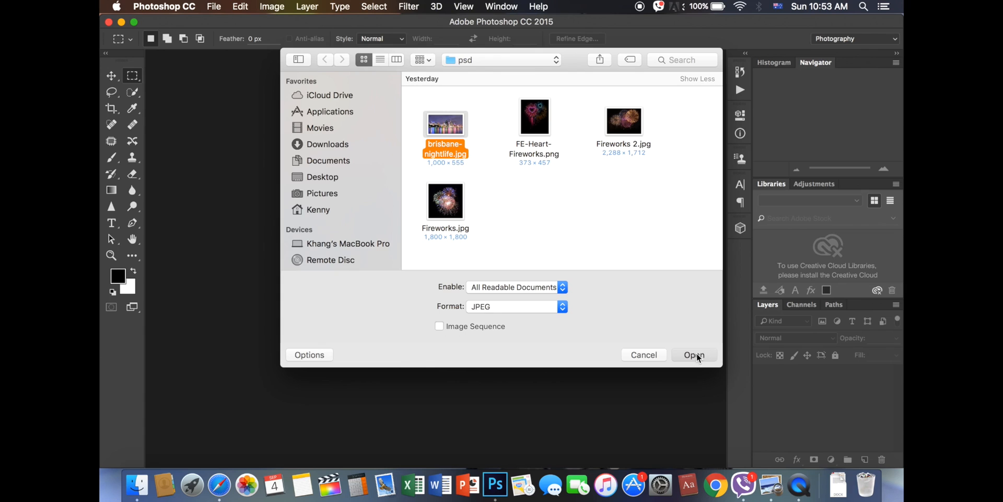
click(694, 354)
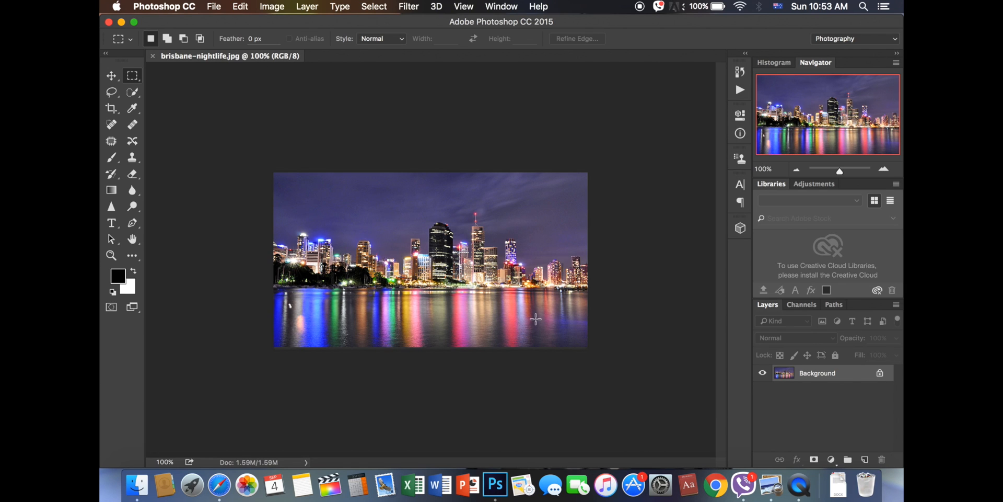
- Open FE-Heart-Fireworks.png, then switch back to the brisbane-nightlife.jpg tab
click(214, 6)
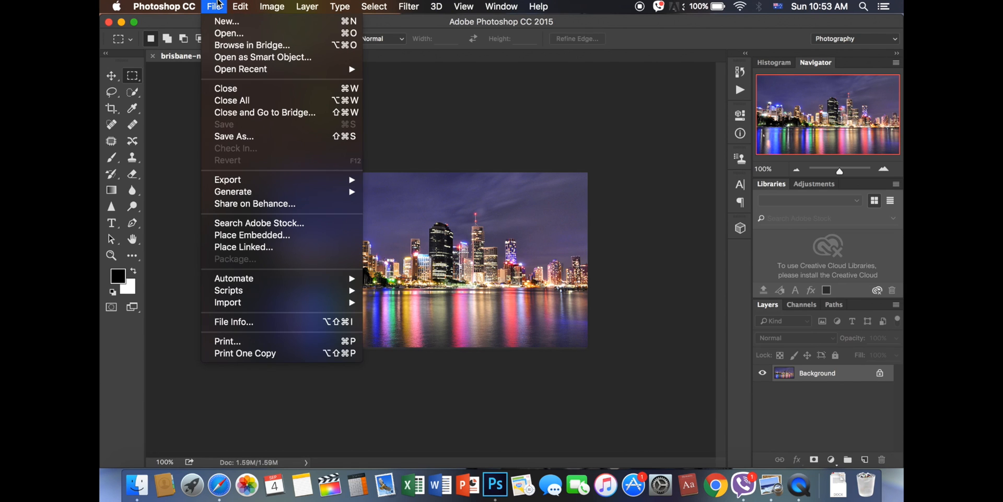
click(229, 32)
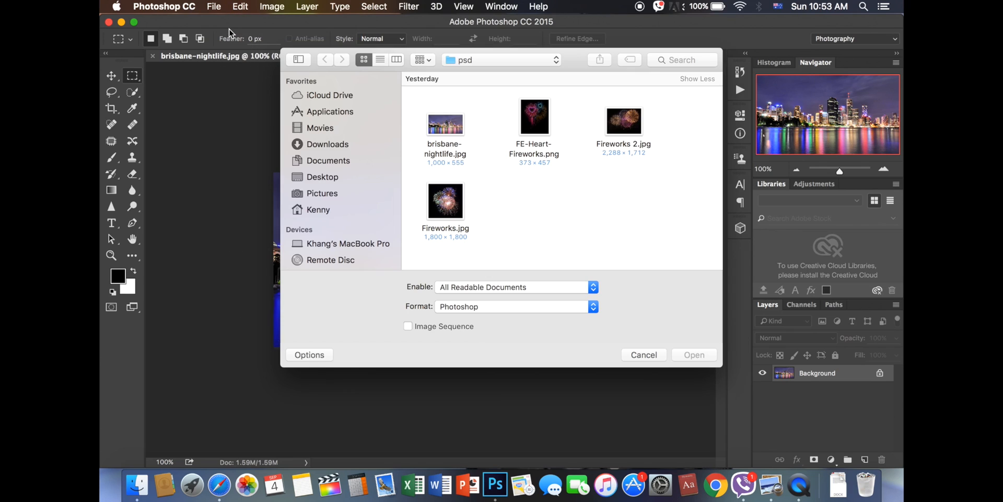
mouse_move(648, 119)
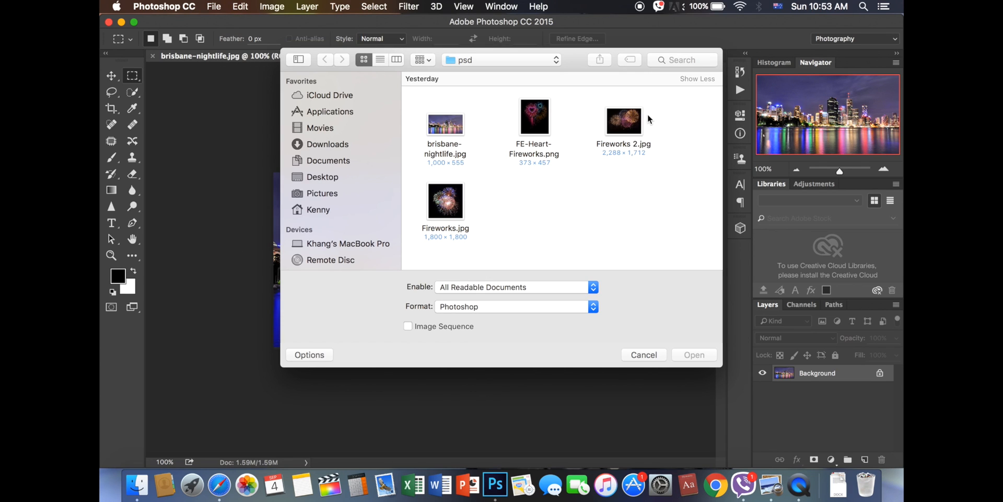
mouse_move(612, 162)
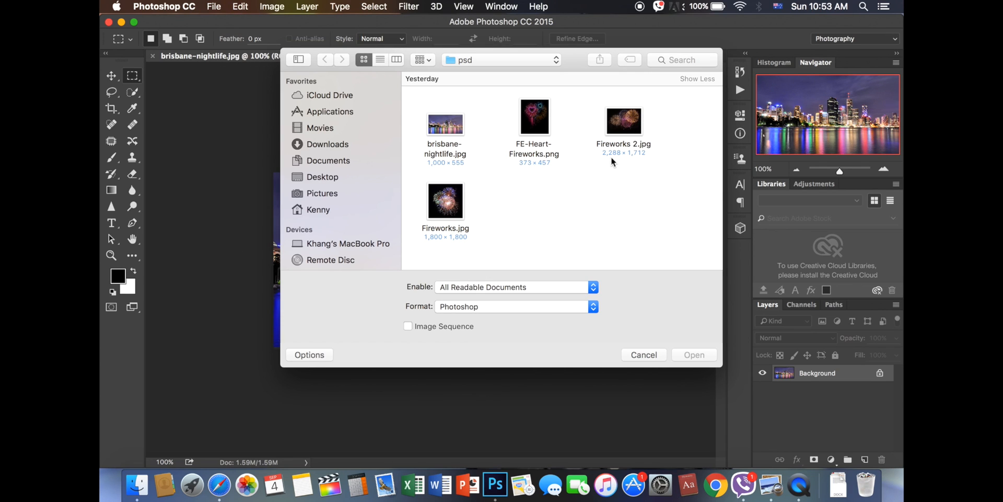
click(534, 116)
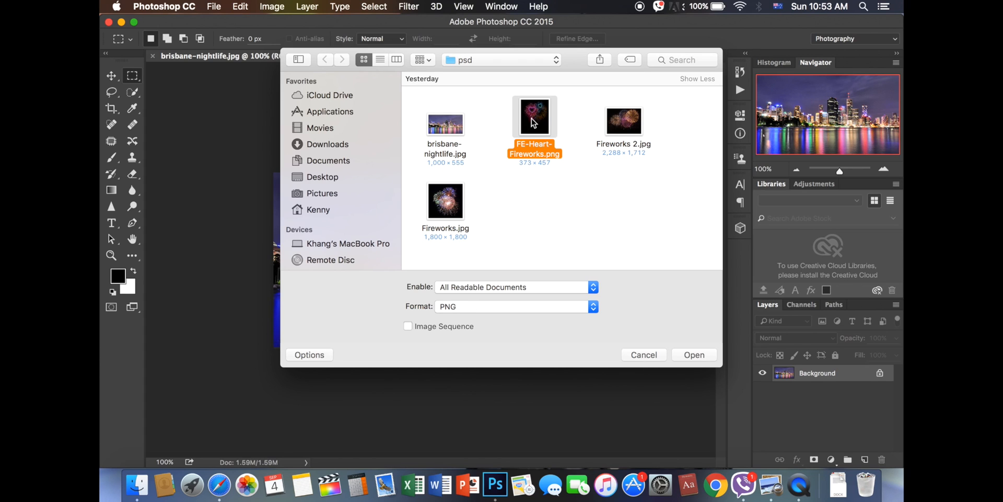
click(694, 354)
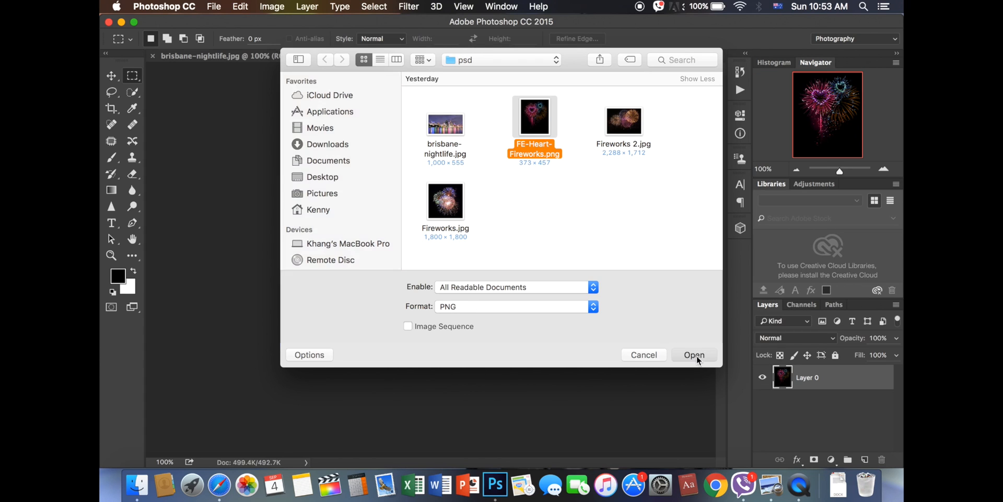
click(694, 355)
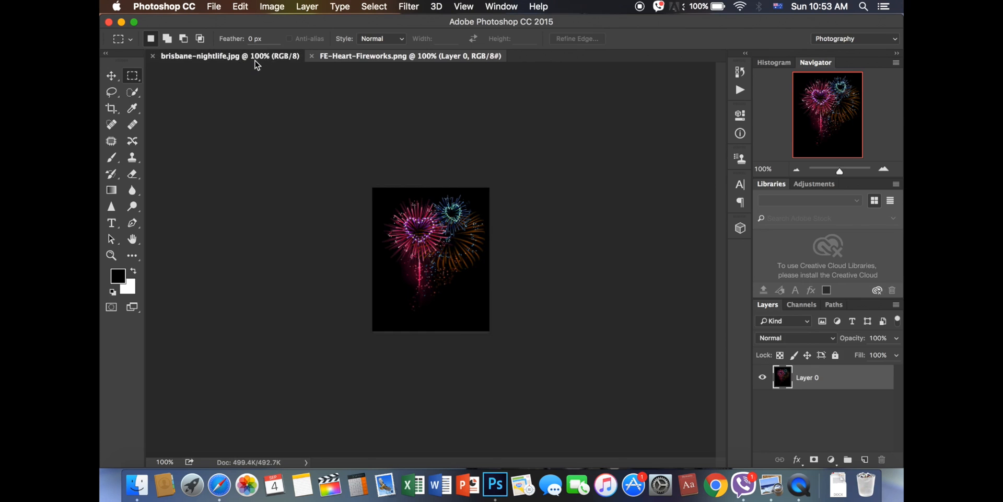
click(227, 55)
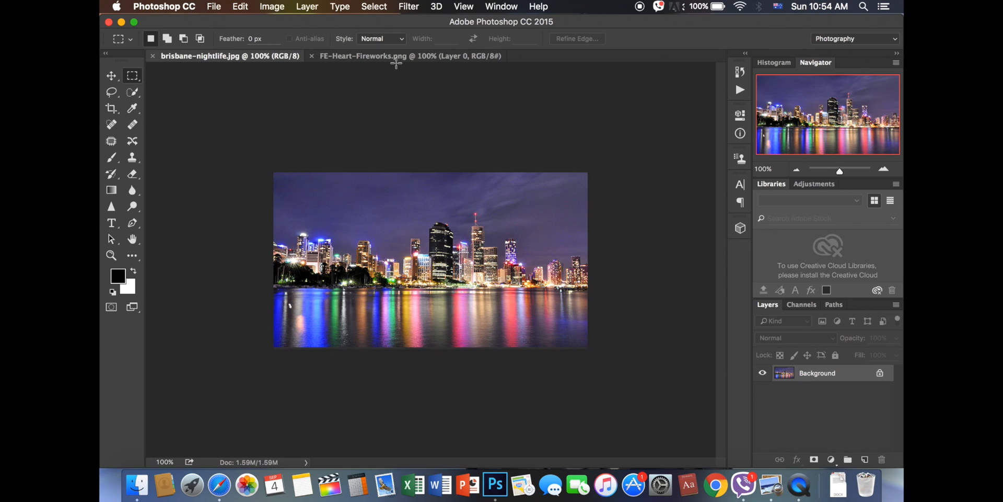
mouse_move(896, 350)
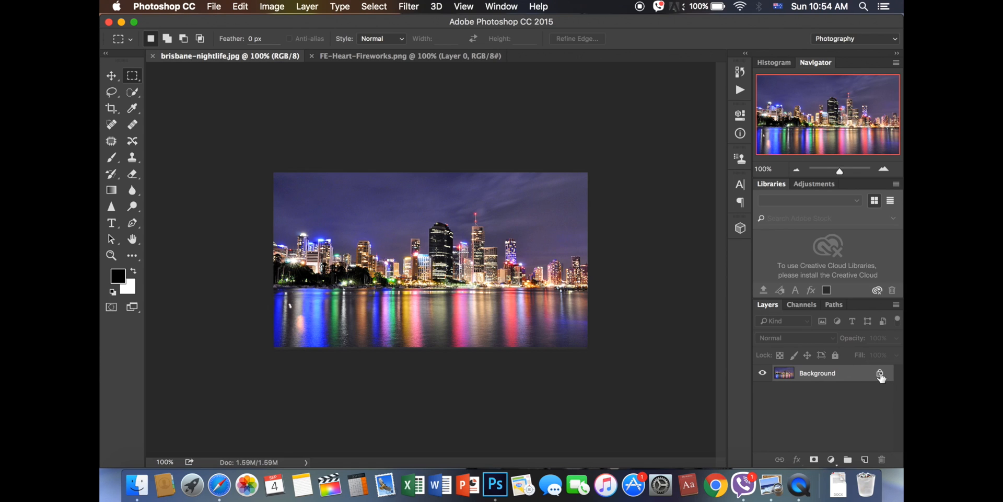
- Unlock the skyline's Background as Layer 0 and bring the heart fireworks document forward
click(881, 373)
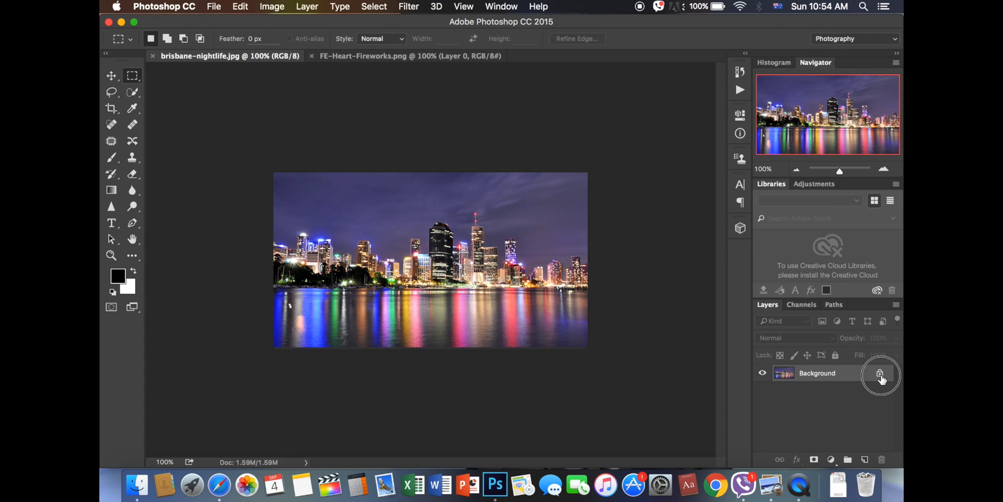
click(882, 374)
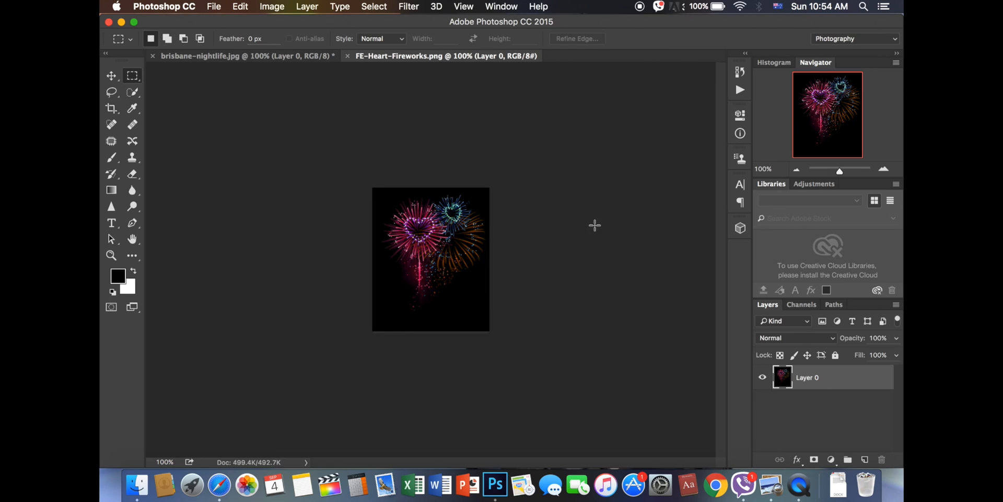
mouse_move(552, 180)
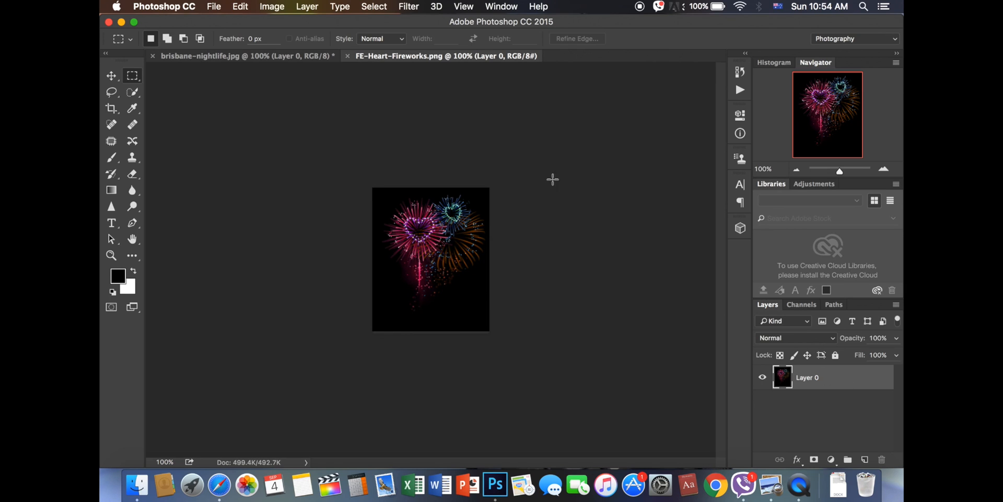
mouse_move(539, 269)
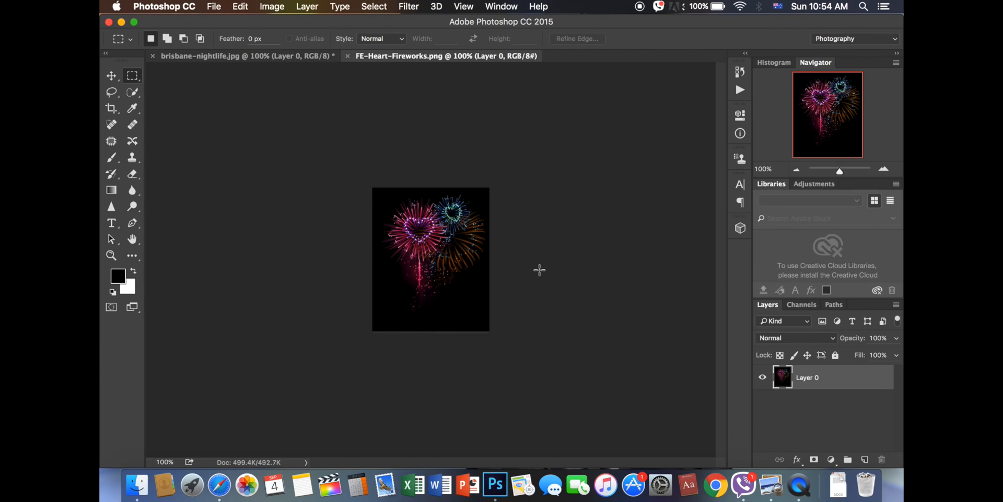
mouse_move(688, 316)
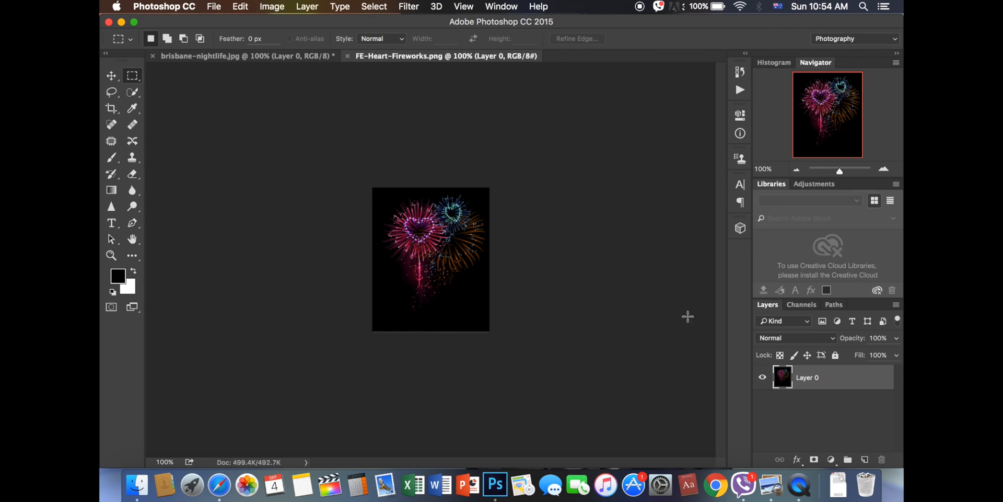
mouse_move(793, 342)
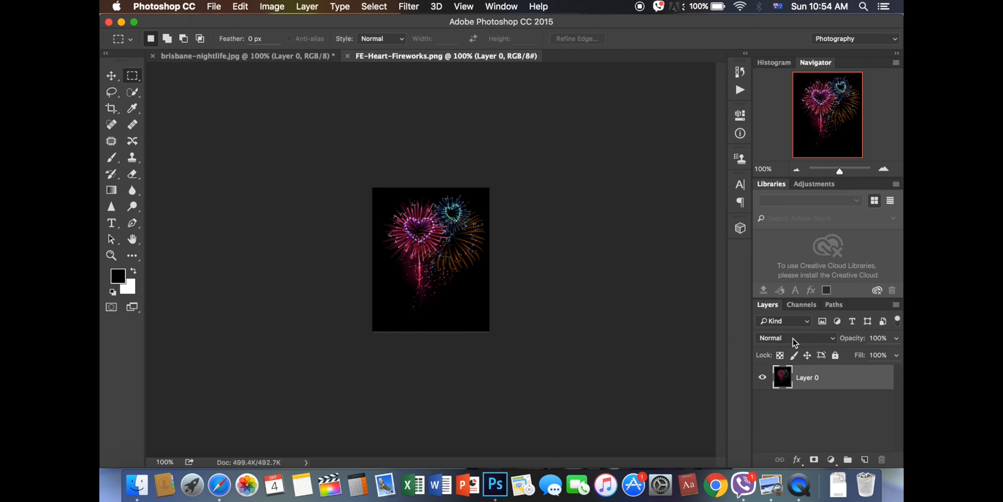
mouse_move(847, 326)
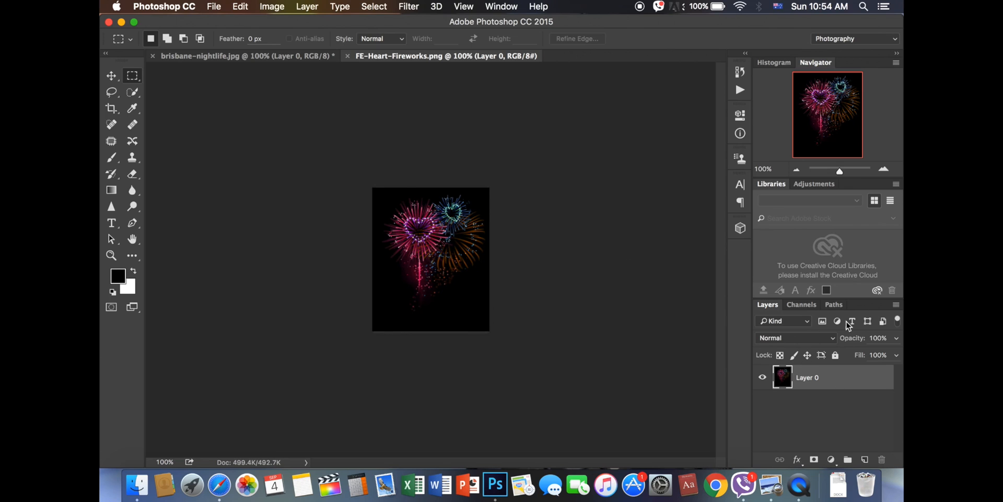
mouse_move(834, 342)
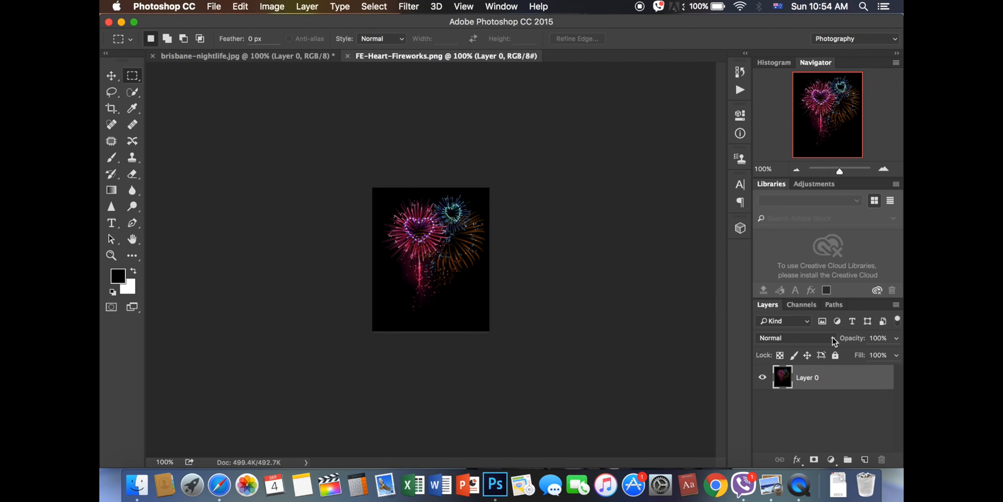
- Change the heart fireworks layer's blend mode from Normal to Lighten
click(784, 337)
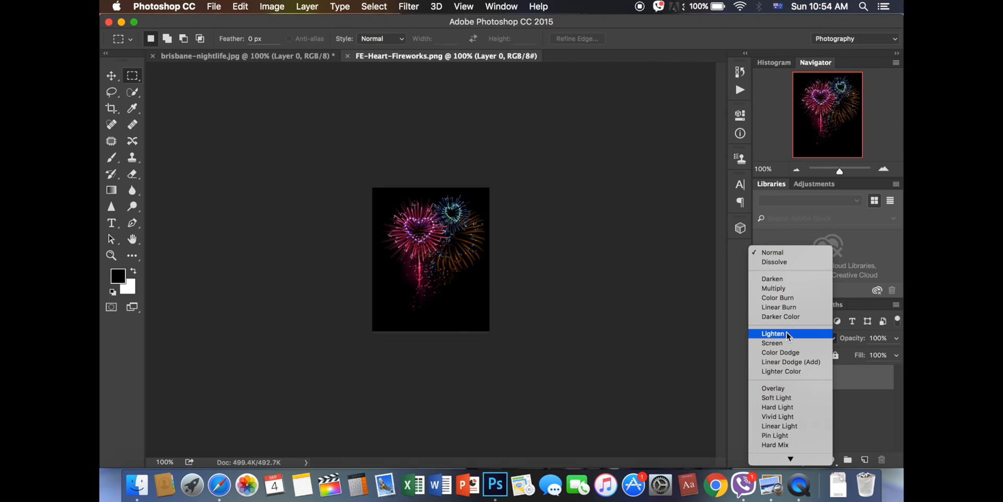
click(774, 333)
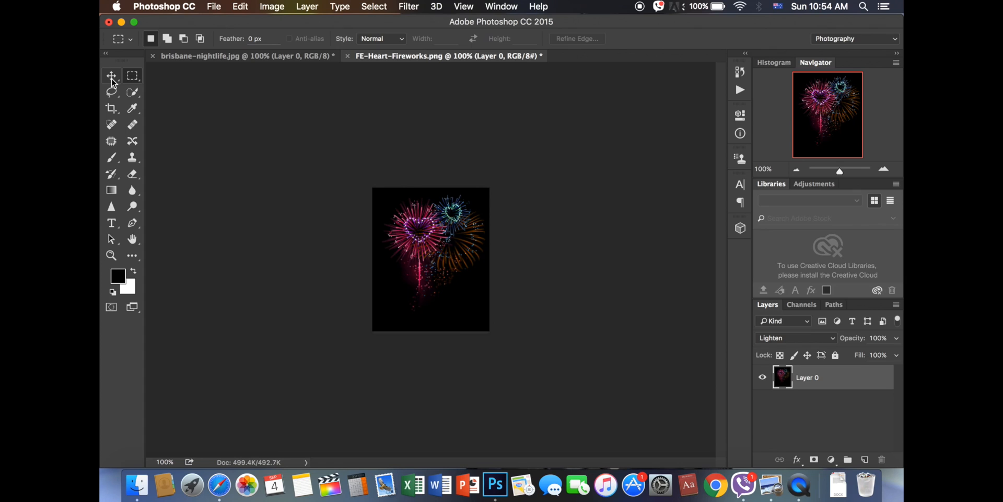
- Move the heart fireworks onto the skyline as Layer 1 and nudge it lower
click(111, 76)
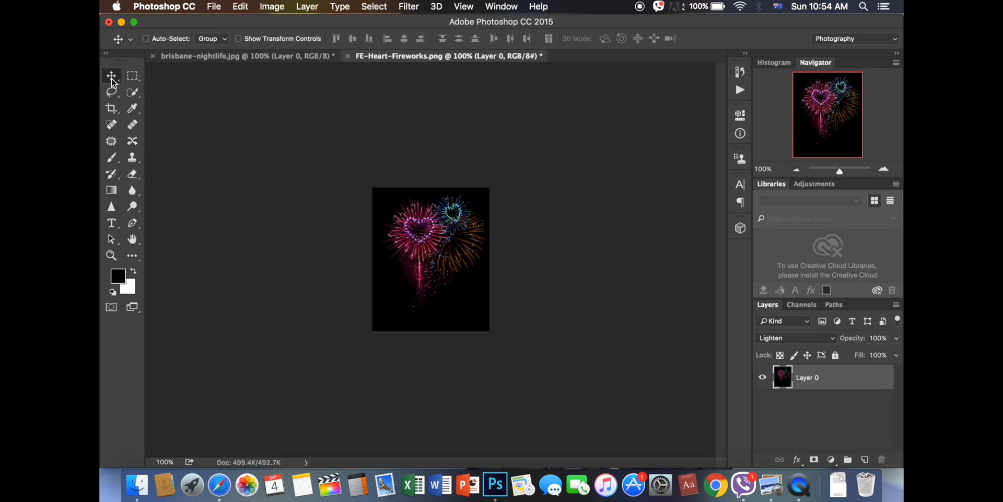
mouse_move(429, 230)
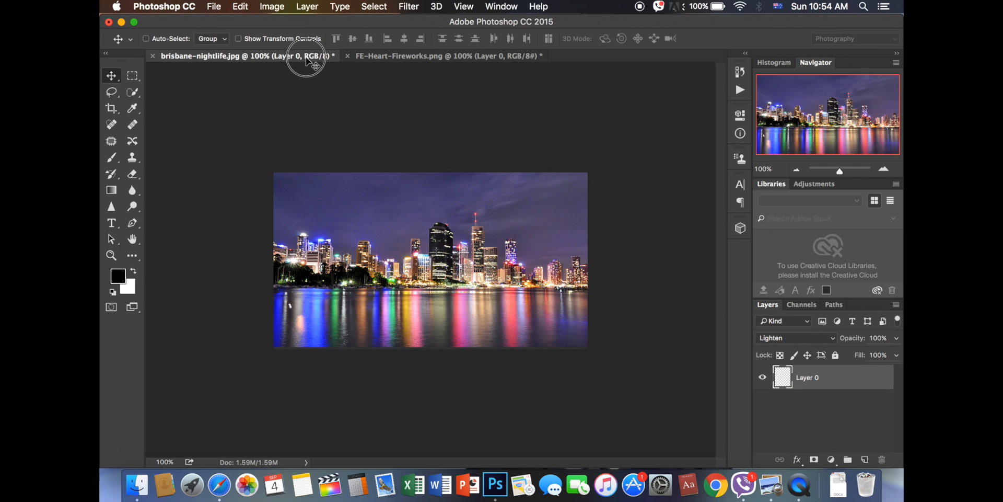
mouse_move(413, 243)
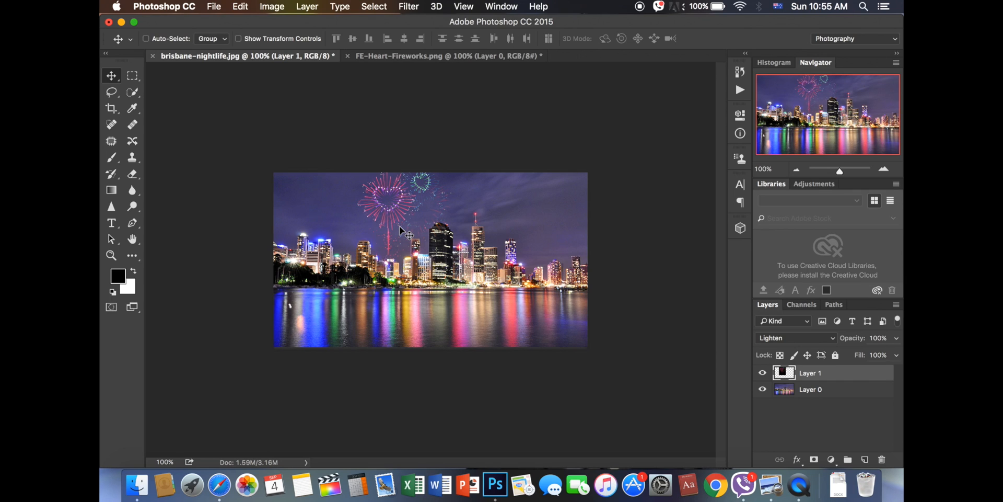
mouse_move(444, 54)
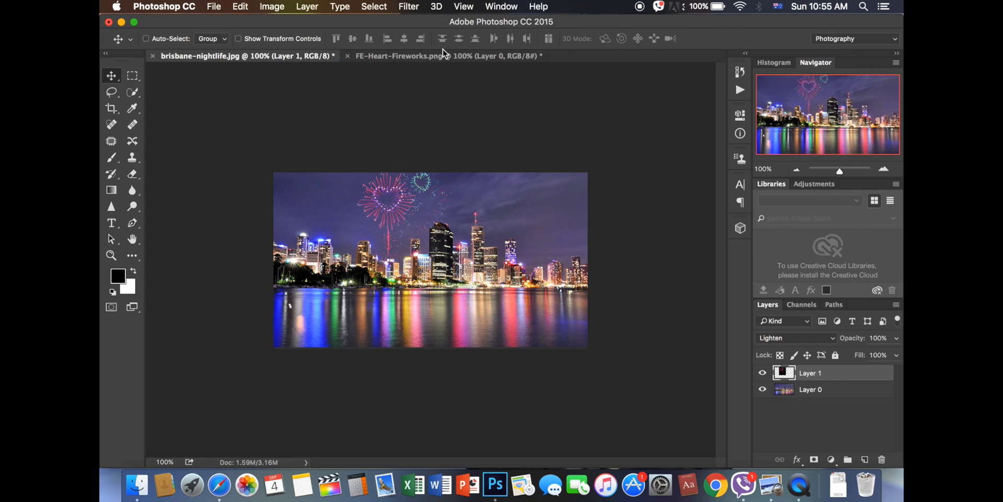
click(409, 56)
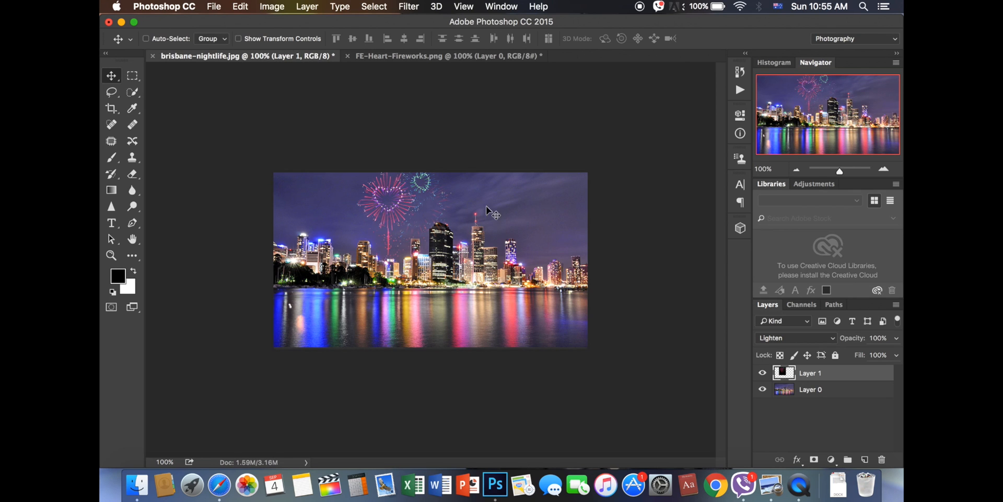
mouse_move(389, 201)
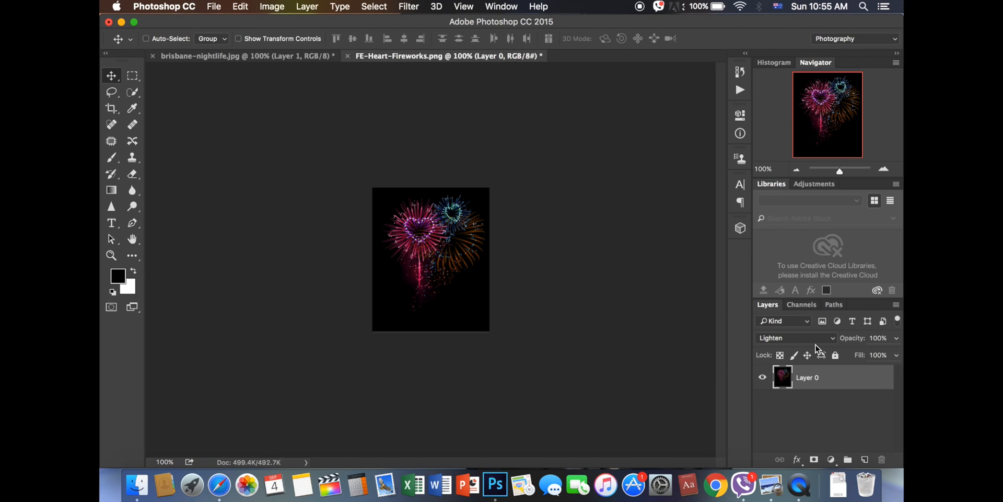
click(202, 55)
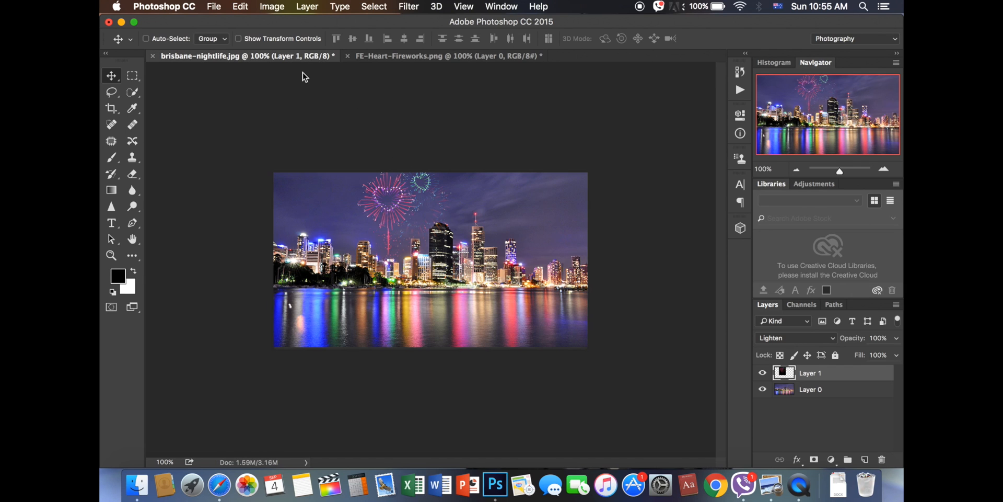
mouse_move(389, 206)
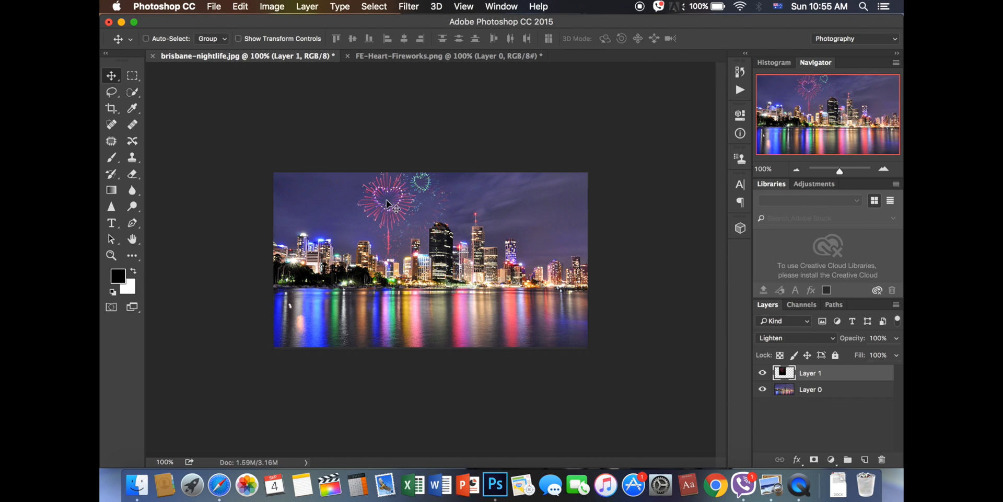
drag(391, 205, 397, 217)
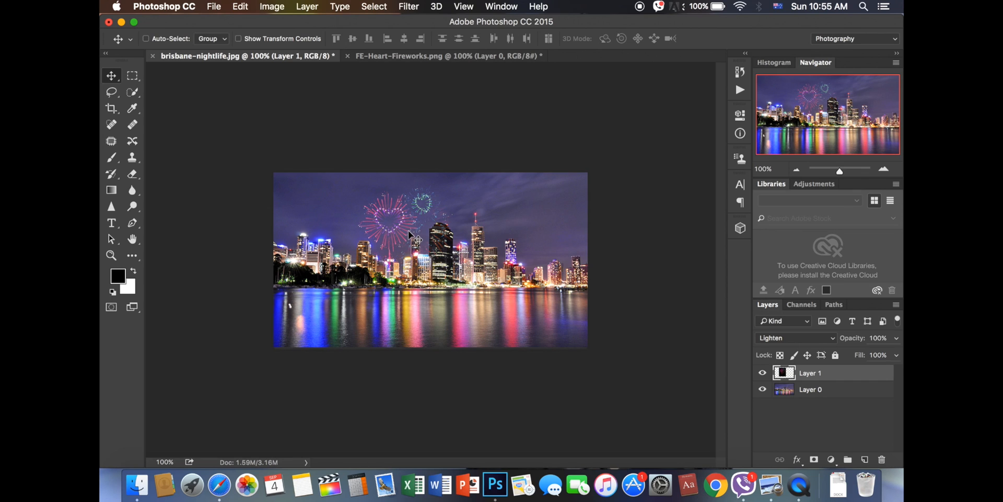
mouse_move(407, 228)
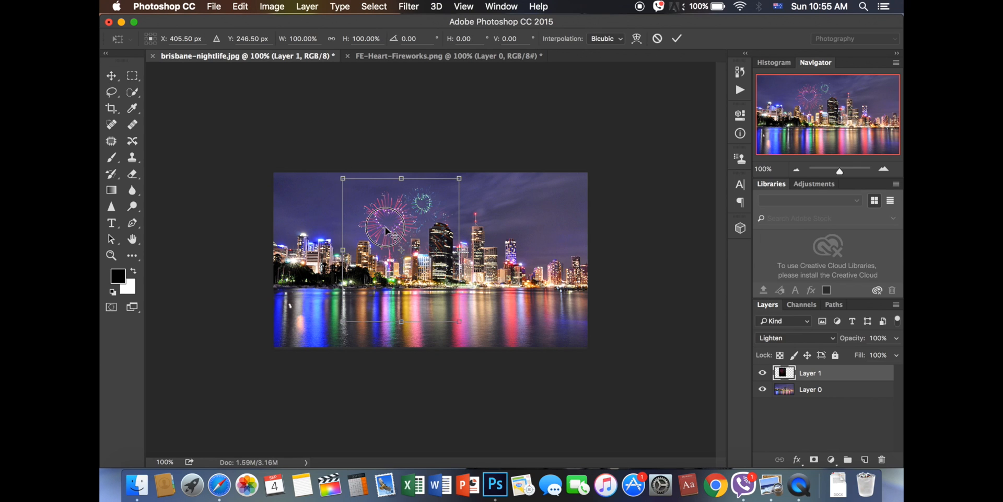
- Scale the heart fireworks to about 62% and position it in the top-left sky
drag(391, 225, 373, 220)
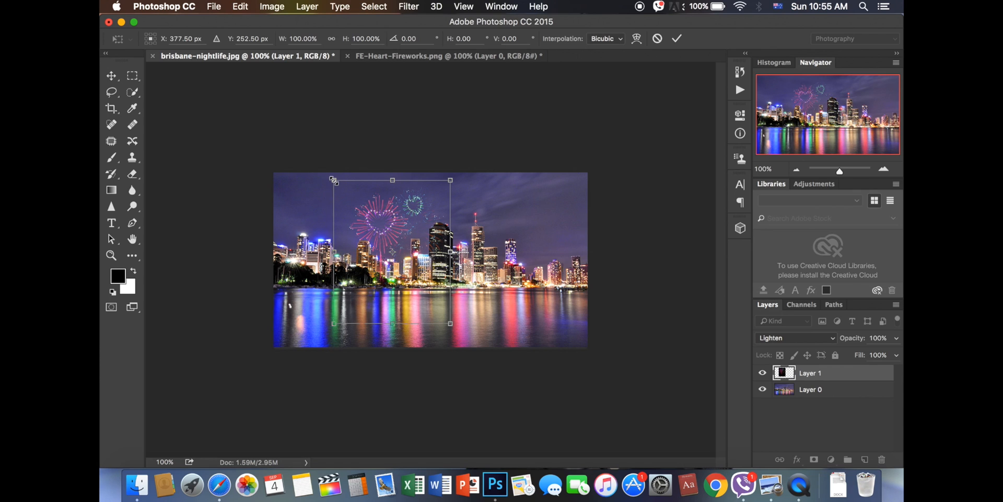
drag(332, 180, 348, 195)
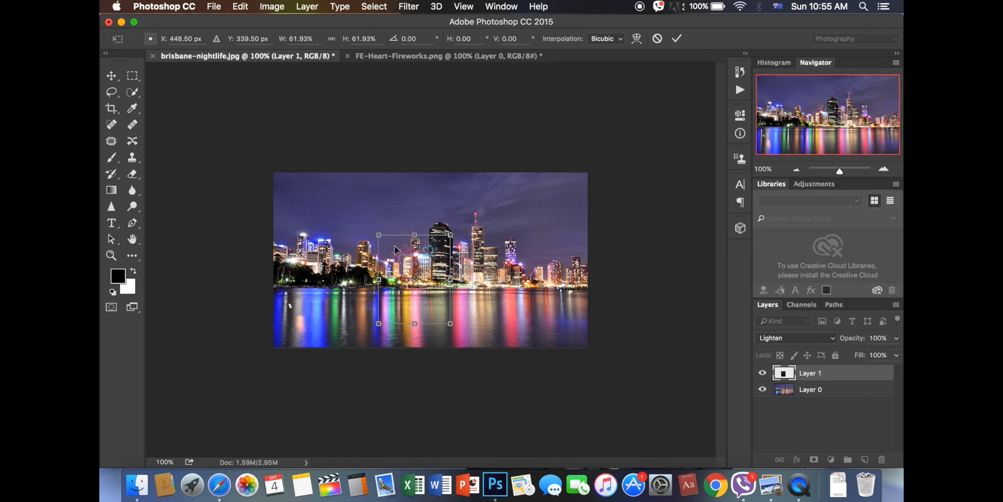
drag(414, 279, 379, 203)
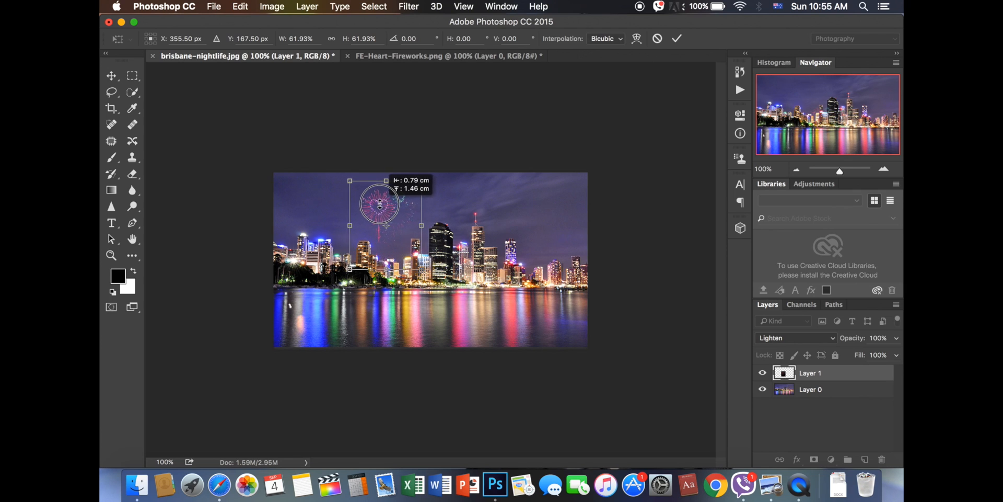
drag(377, 203, 380, 202)
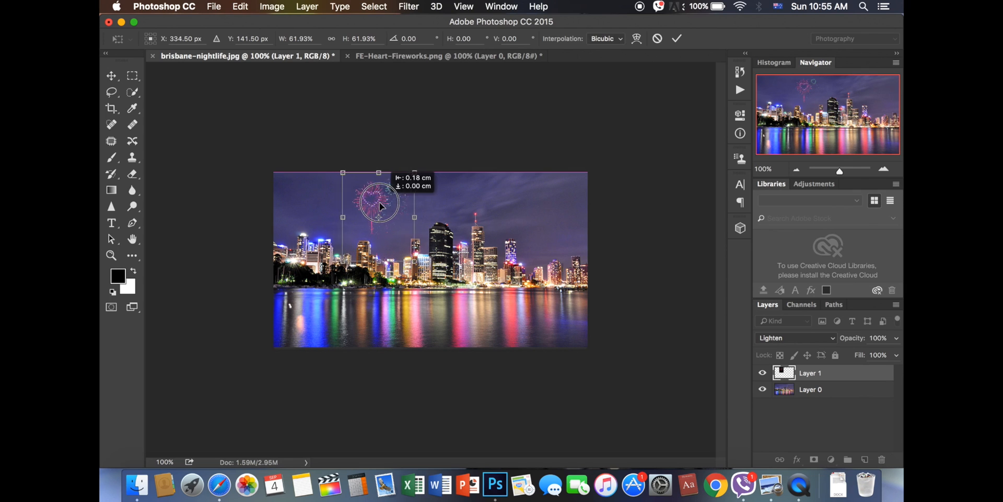
drag(380, 205, 337, 205)
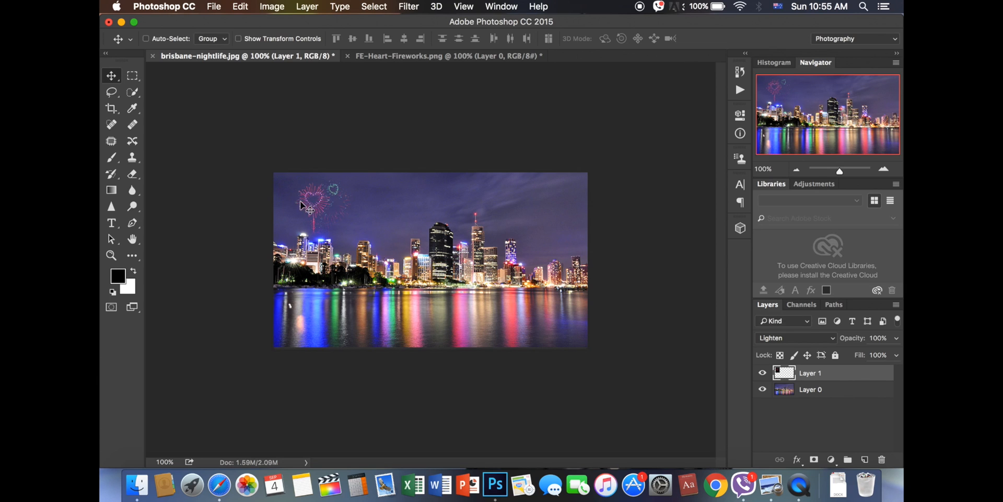
drag(310, 205, 333, 202)
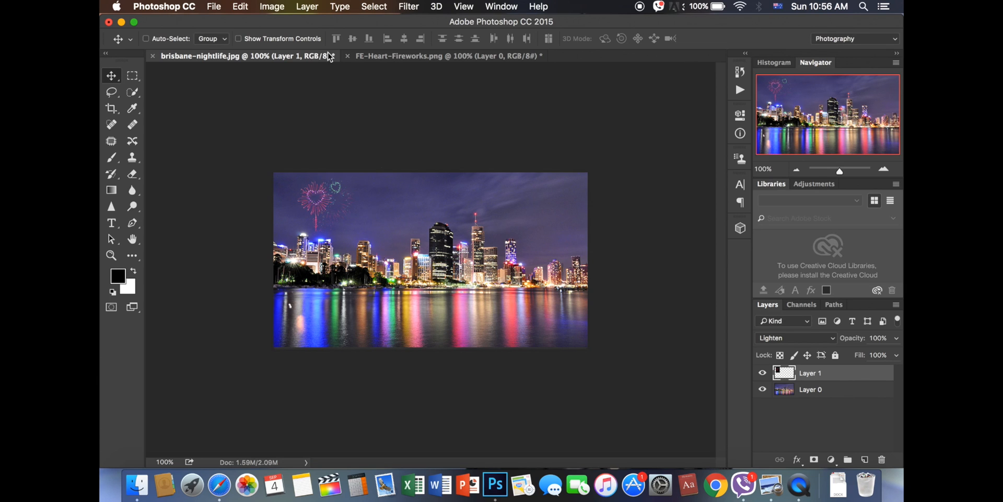
- Open Fireworks 2.jpg from the psd folder in a third tab
click(214, 6)
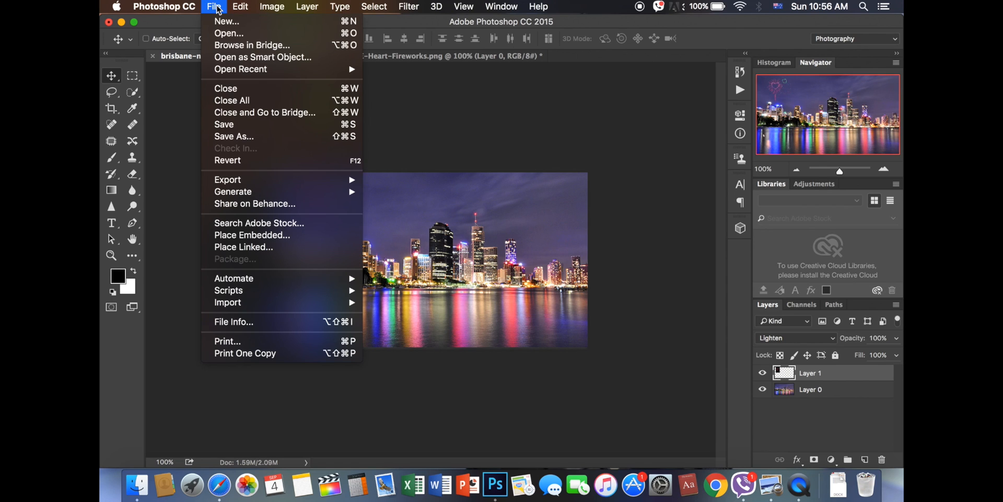
click(229, 32)
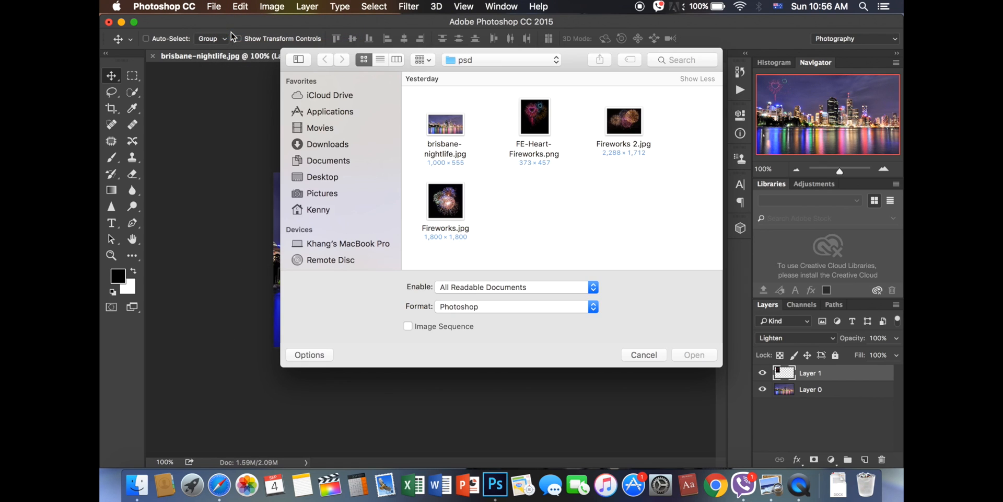
mouse_move(634, 131)
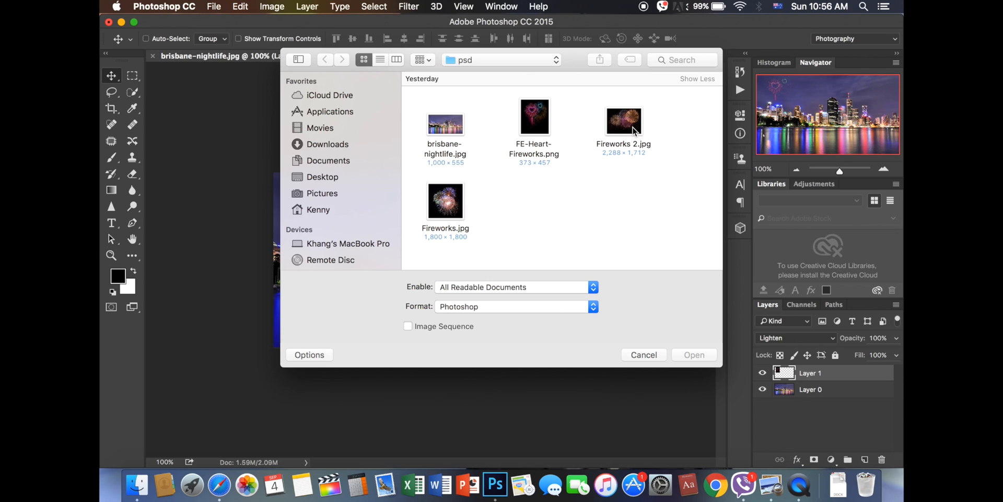
click(624, 120)
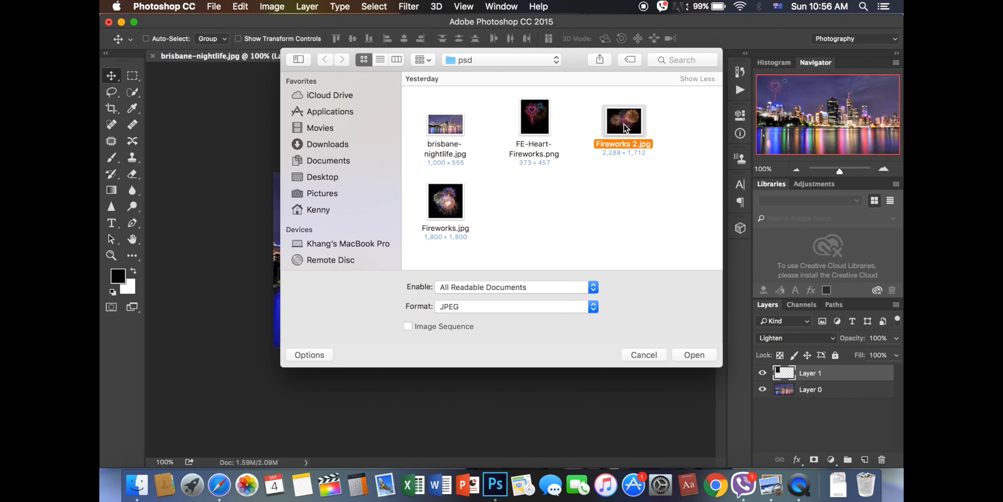
click(694, 354)
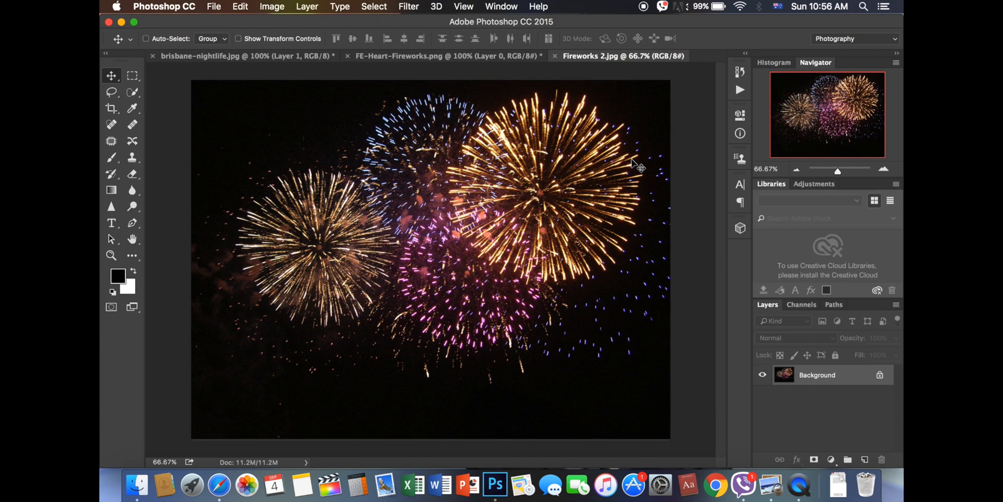
mouse_move(458, 270)
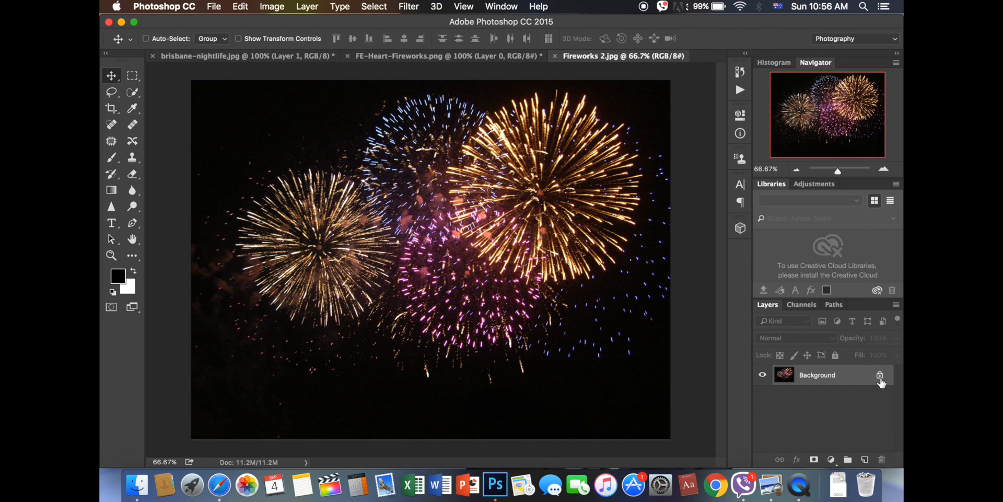
mouse_move(872, 386)
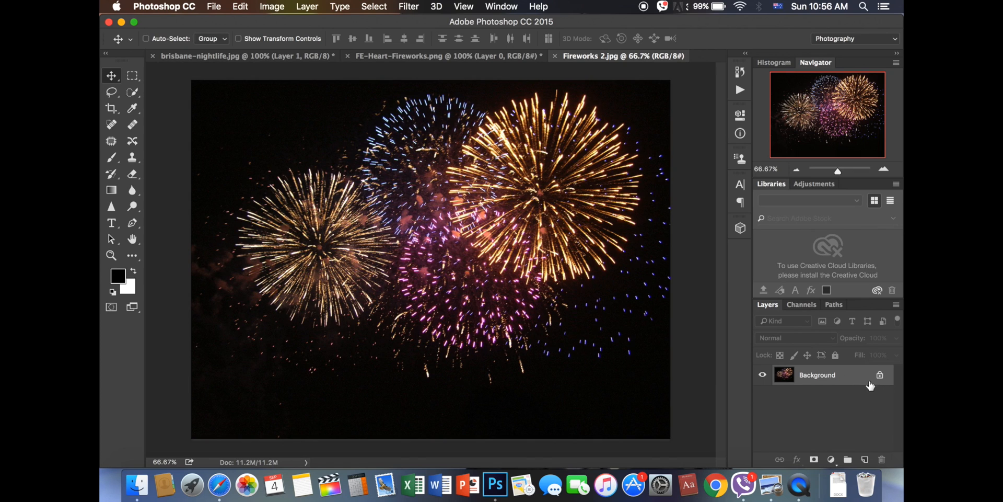
- Convert the Fireworks 2 Background to an editable Lighten-blended layer, then return to the skyline tab
double_click(818, 374)
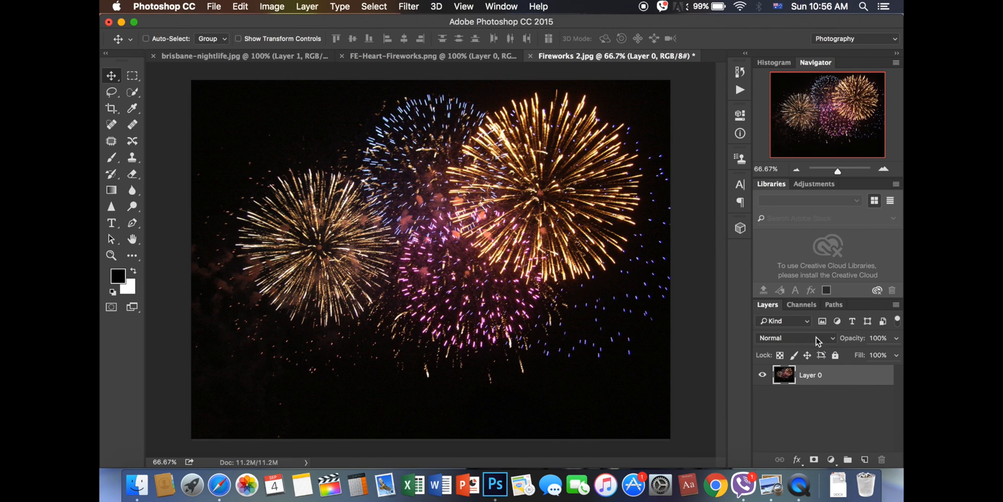
click(797, 338)
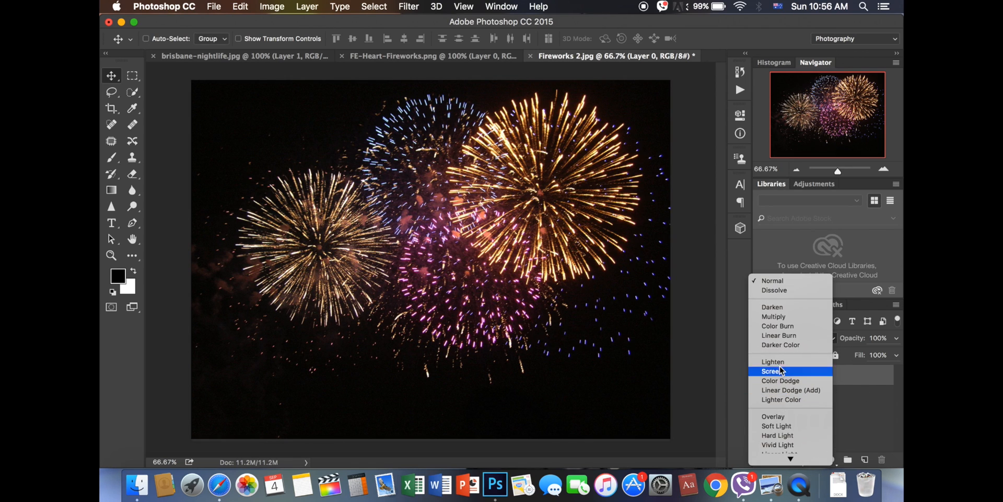
click(774, 362)
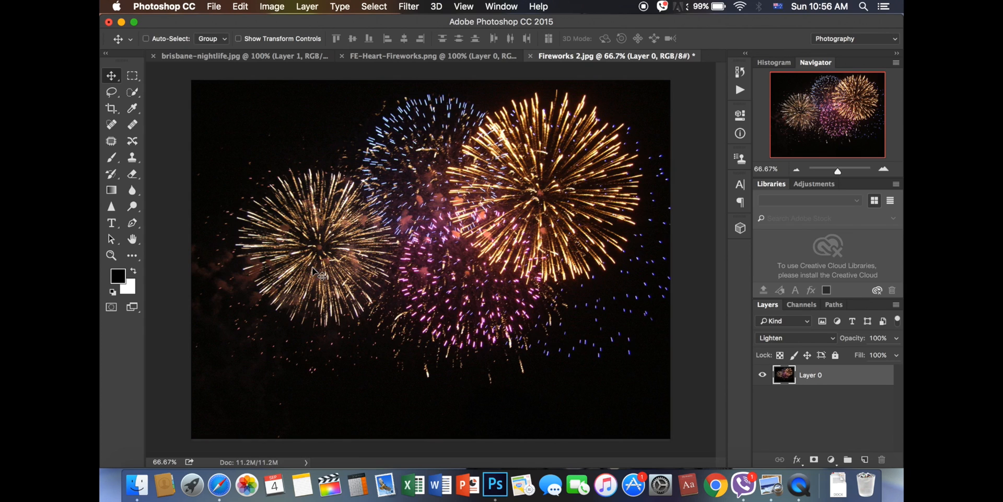
mouse_move(119, 77)
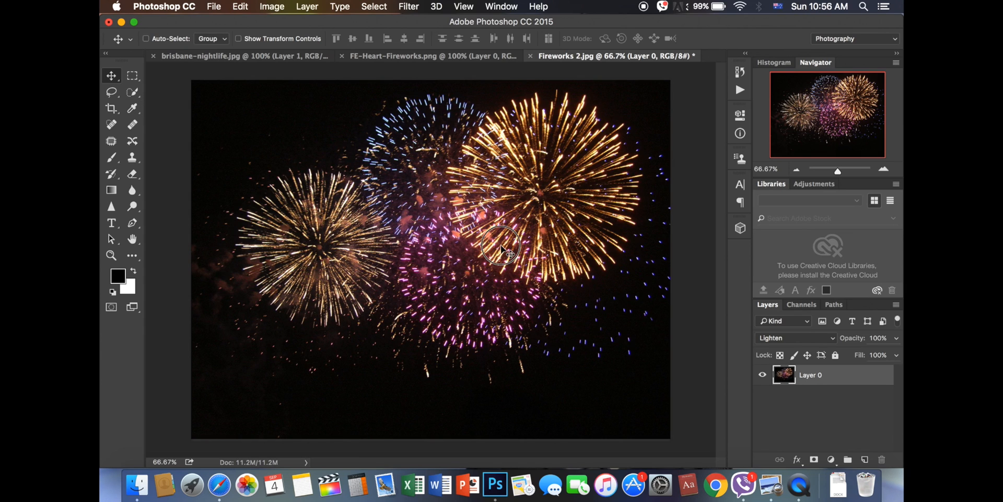
click(198, 56)
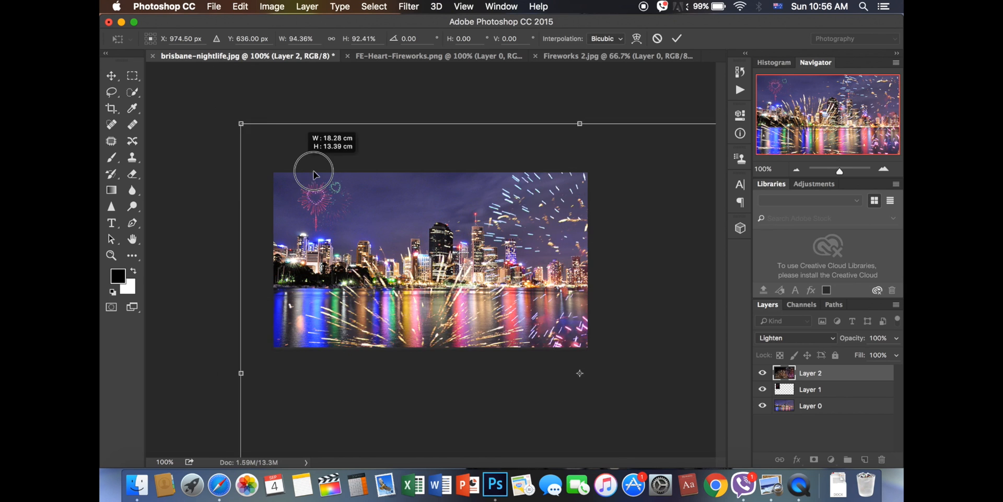
- Shrink the Fireworks 2 layer to about 13% in the upper-right sky
drag(579, 124, 521, 142)
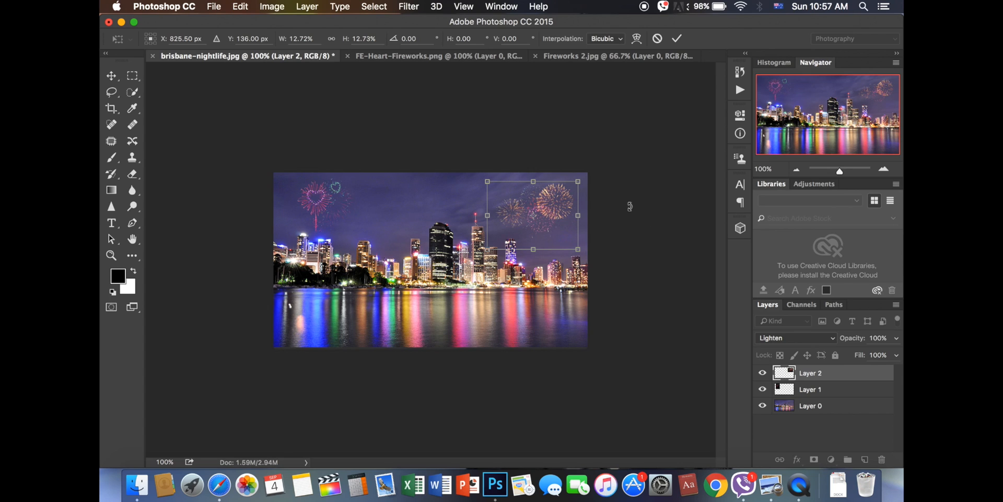
mouse_move(536, 216)
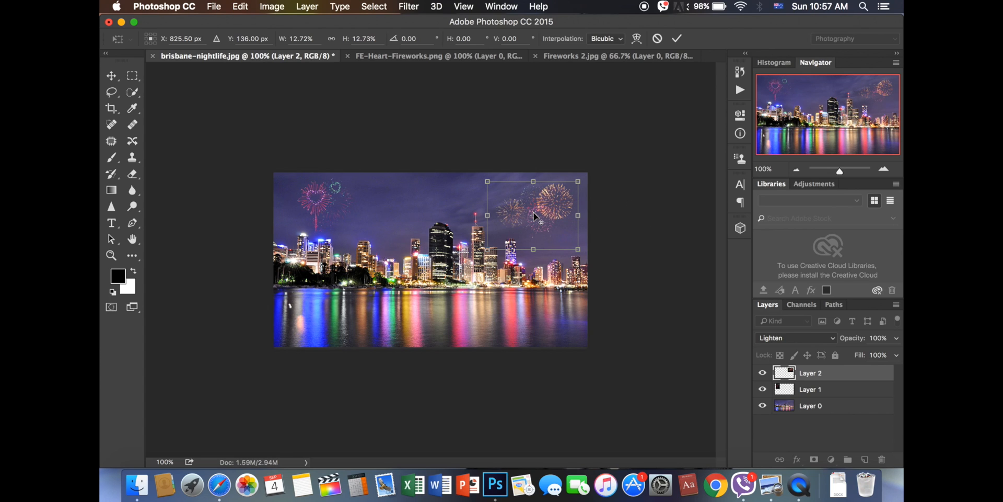
mouse_move(515, 242)
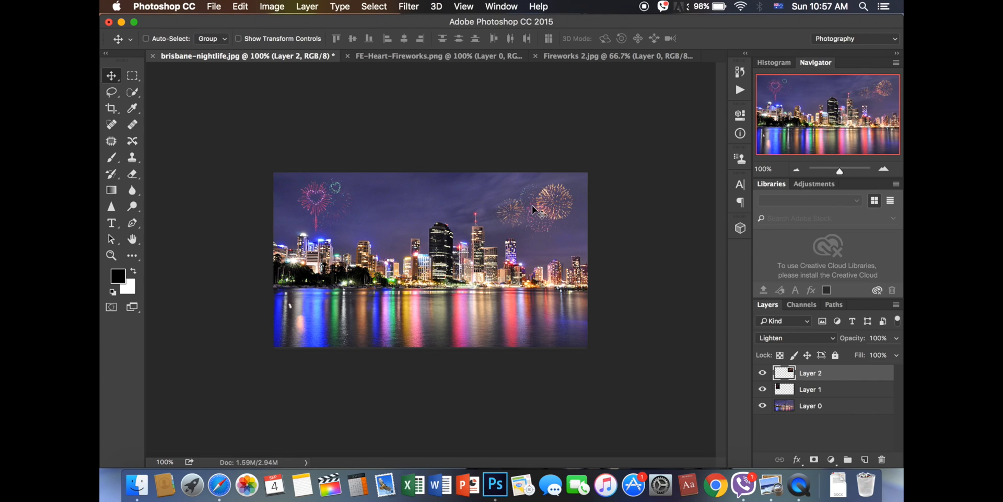
mouse_move(540, 211)
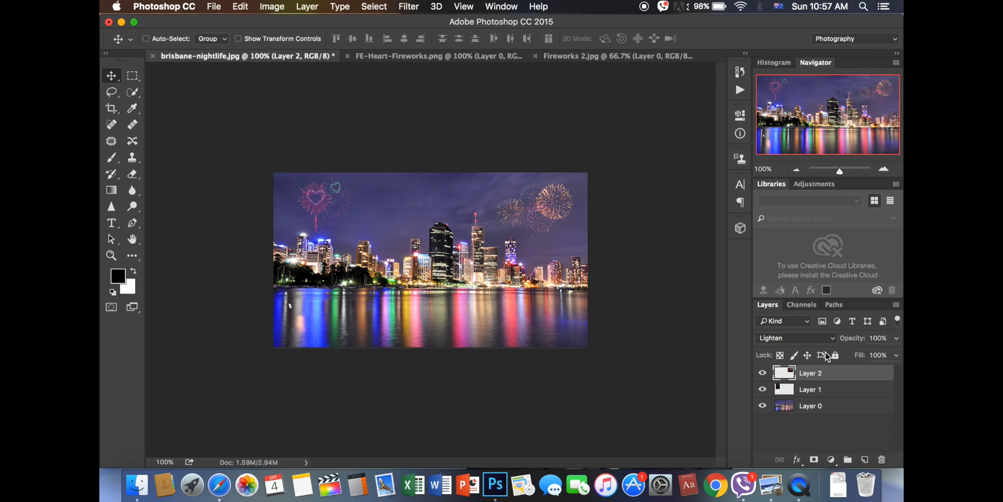
mouse_move(782, 336)
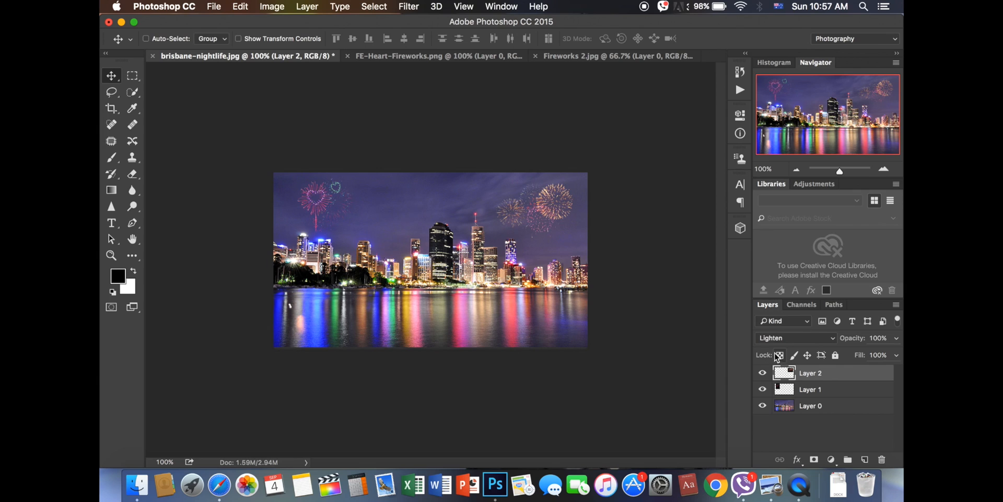
- Try Screen on the top-right fireworks layer, then settle on Color Dodge
click(796, 337)
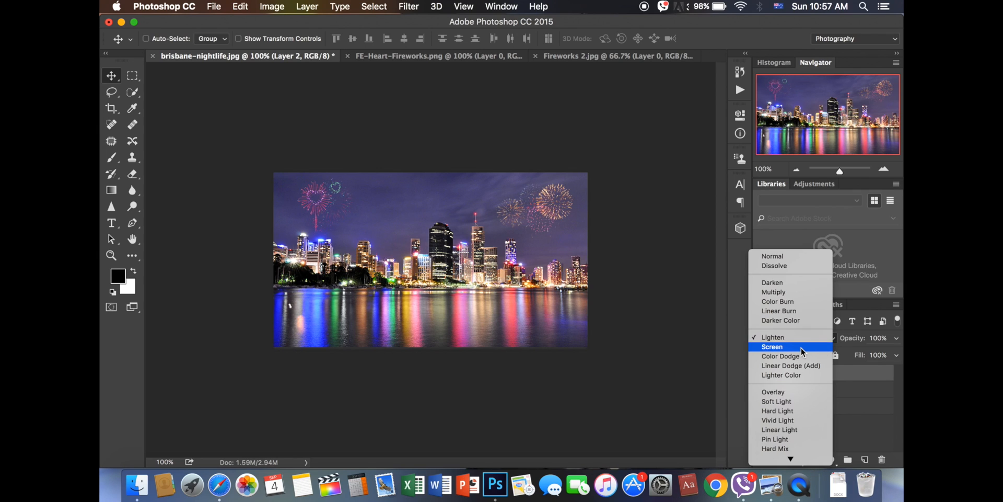
click(773, 346)
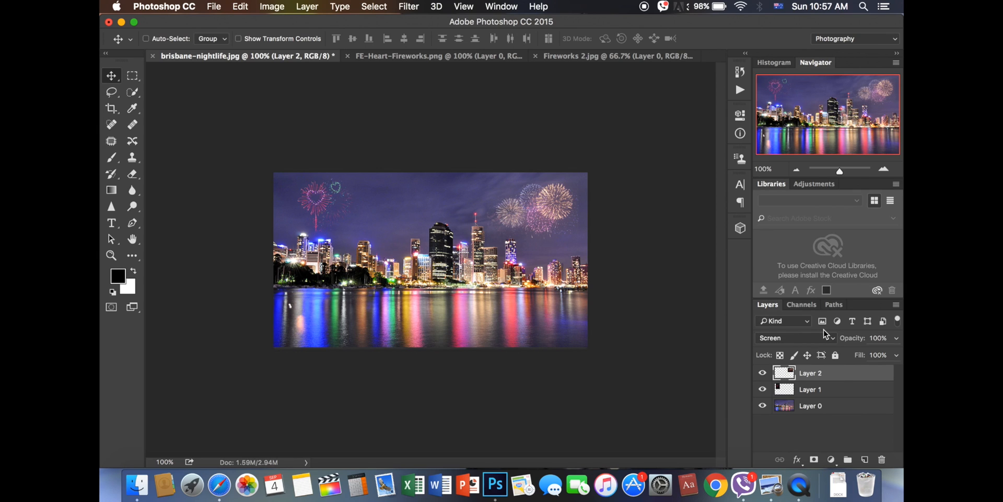
click(793, 337)
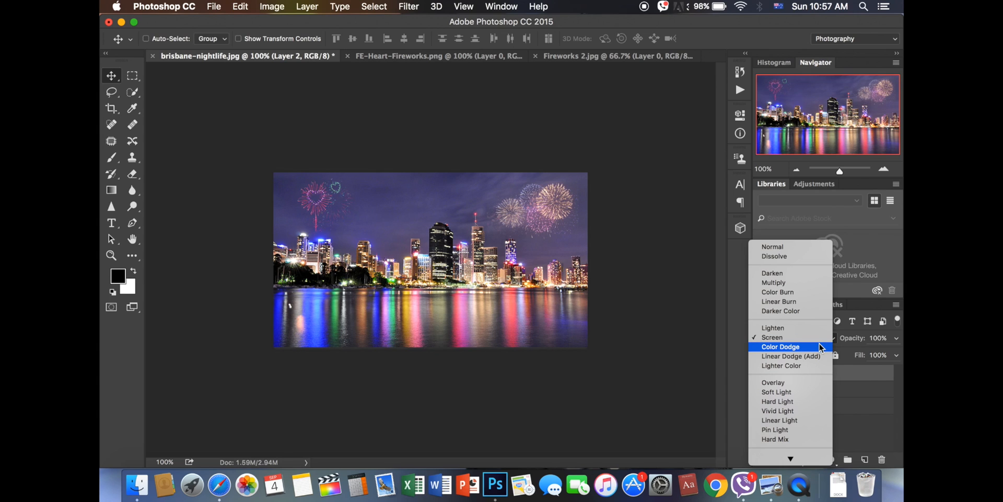
click(781, 346)
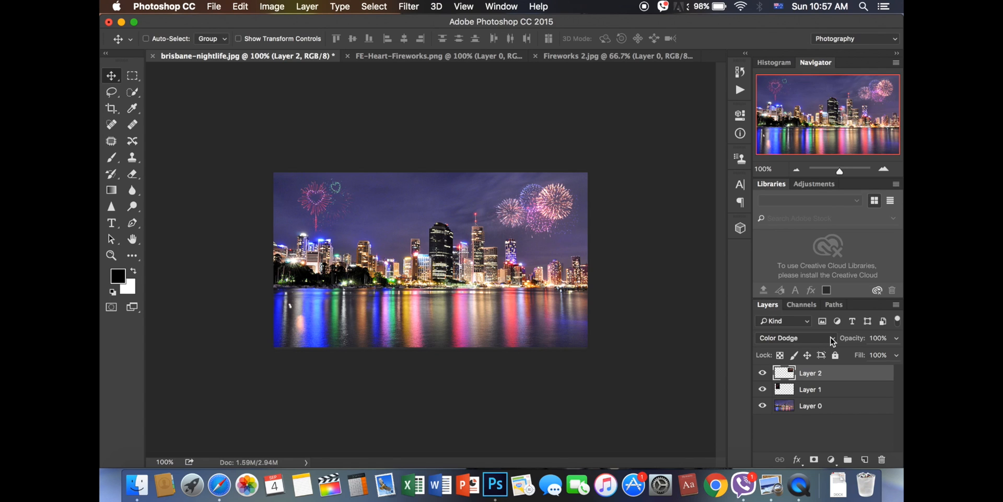
mouse_move(826, 339)
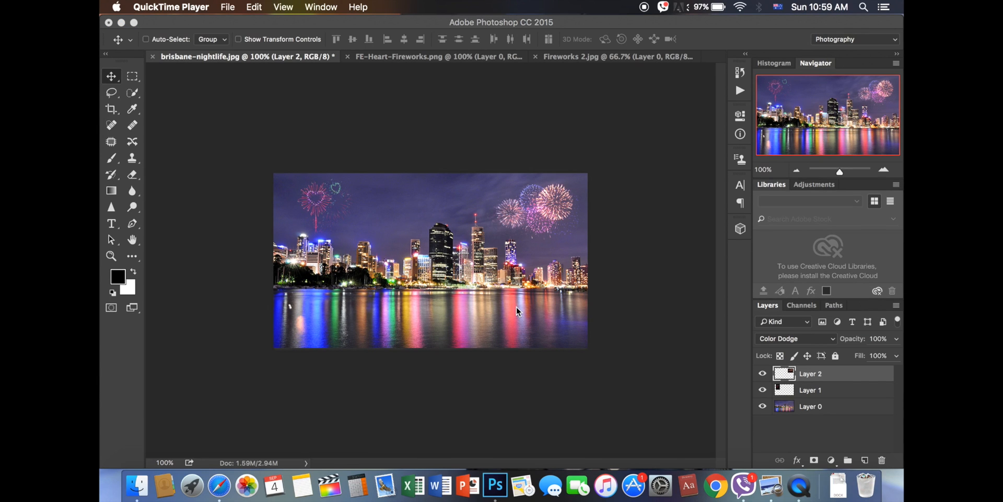
mouse_move(402, 184)
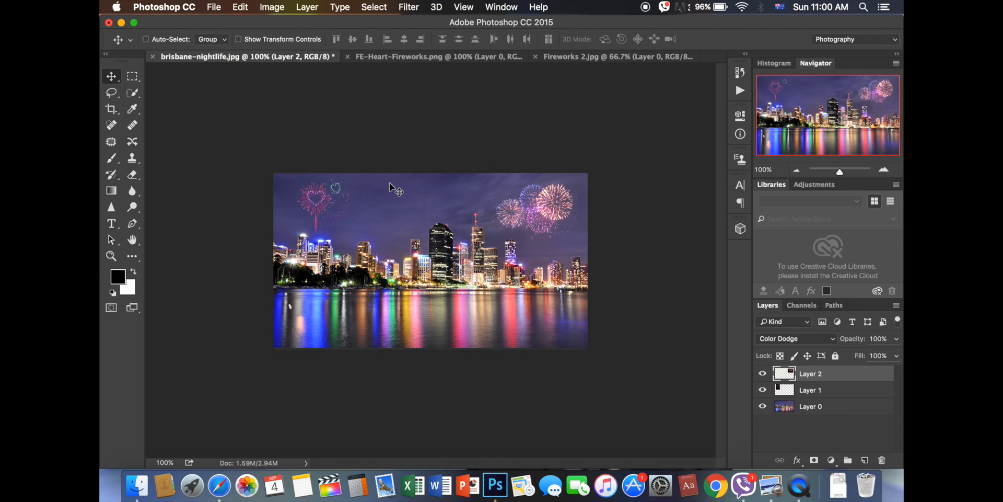
mouse_move(400, 257)
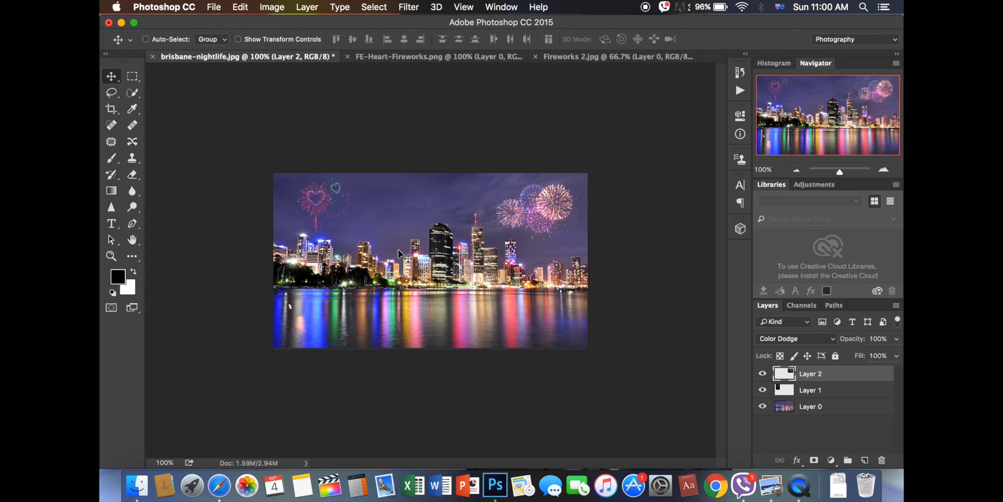
mouse_move(214, 7)
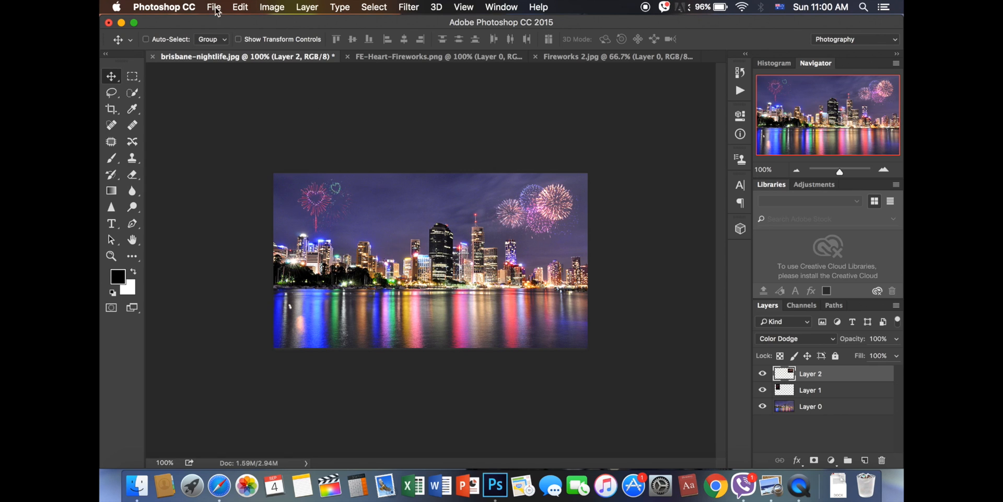
- Open Save As for the composite and choose Desktop as the destination
click(214, 7)
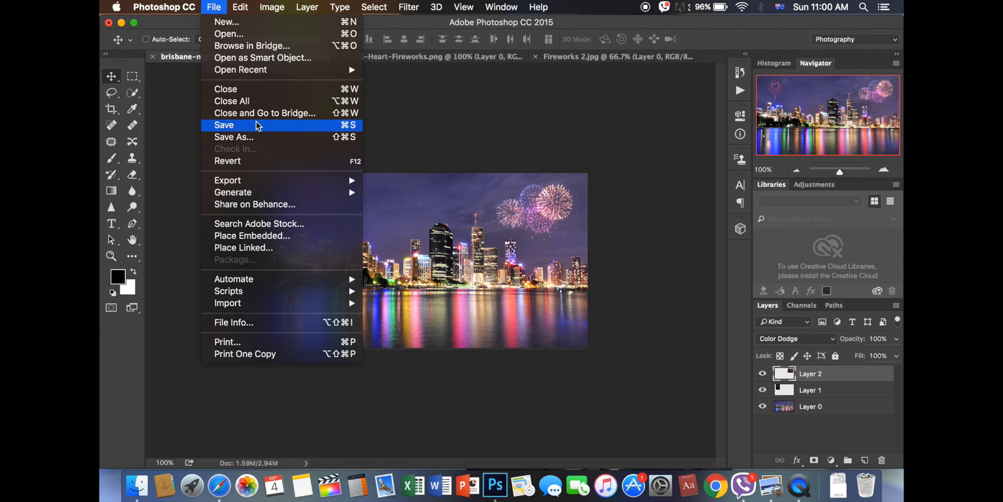
click(234, 136)
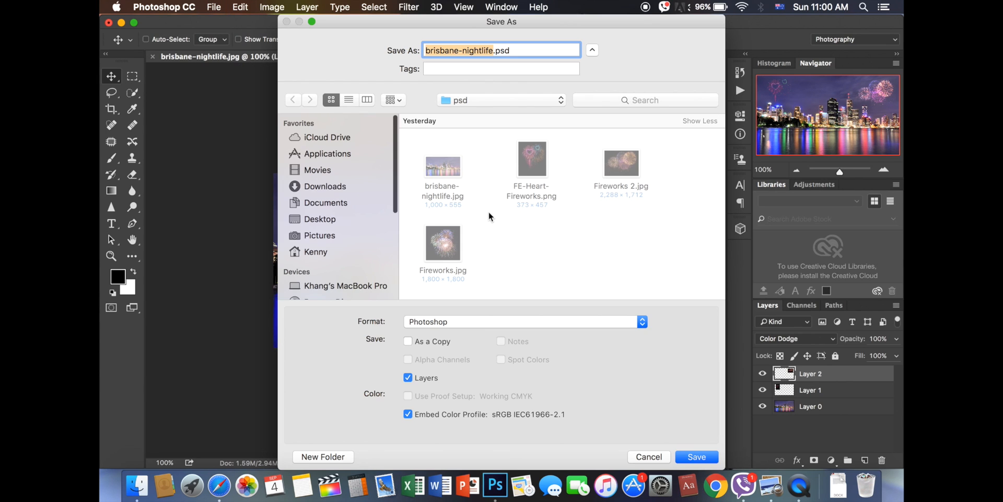
click(319, 219)
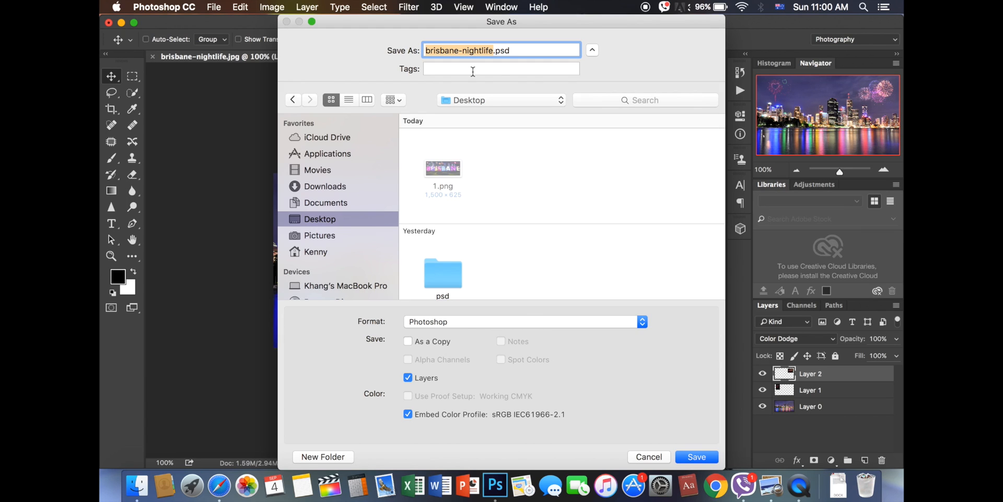
mouse_move(473, 326)
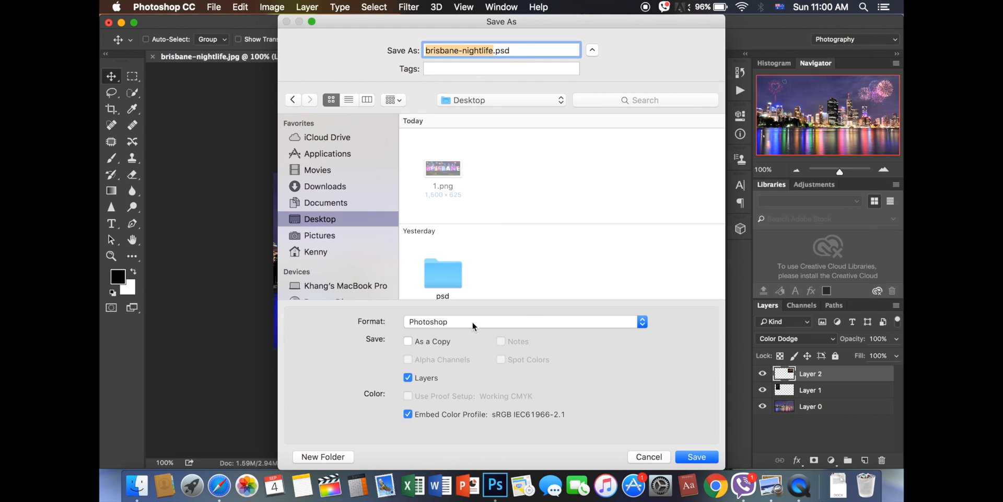
mouse_move(592, 439)
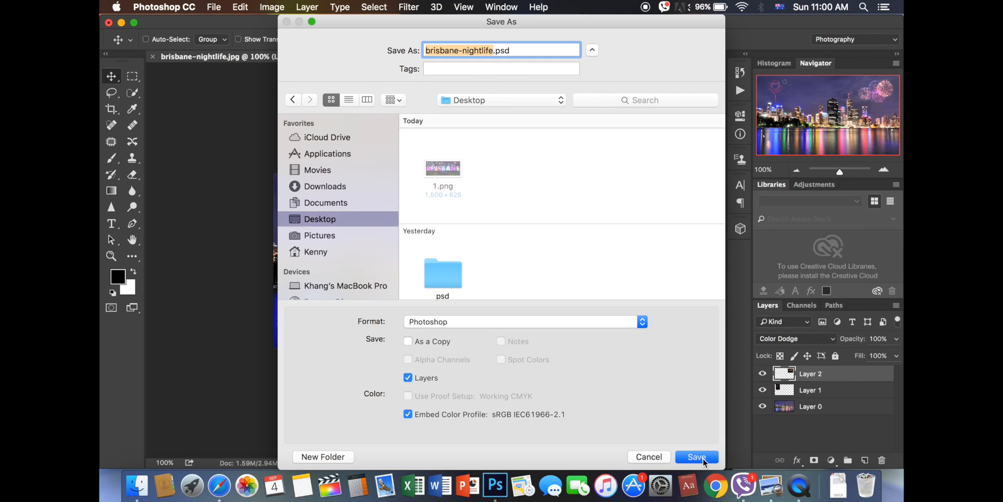
mouse_move(368, 323)
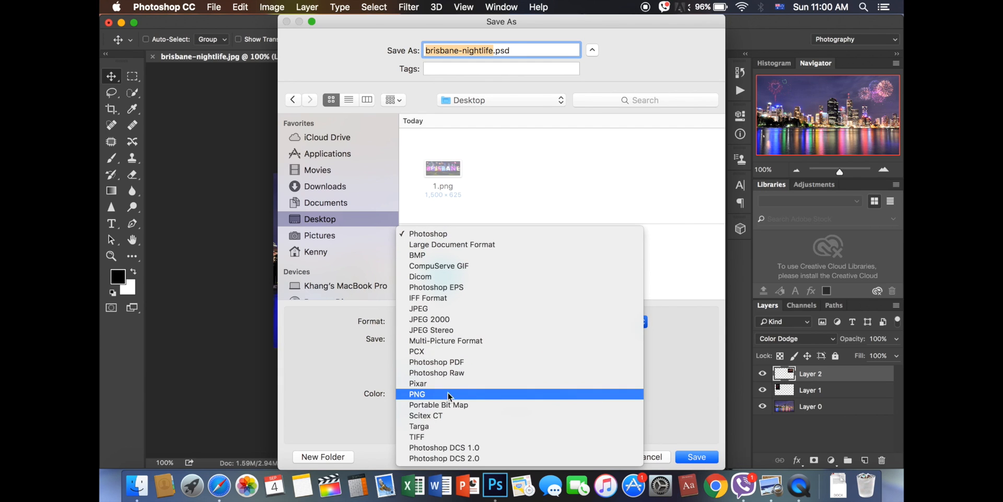
mouse_move(419, 397)
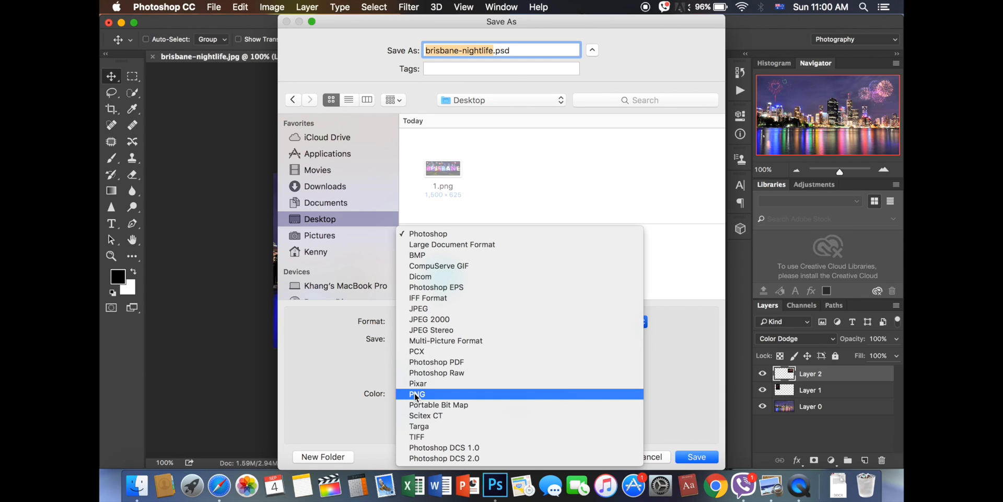
mouse_move(419, 383)
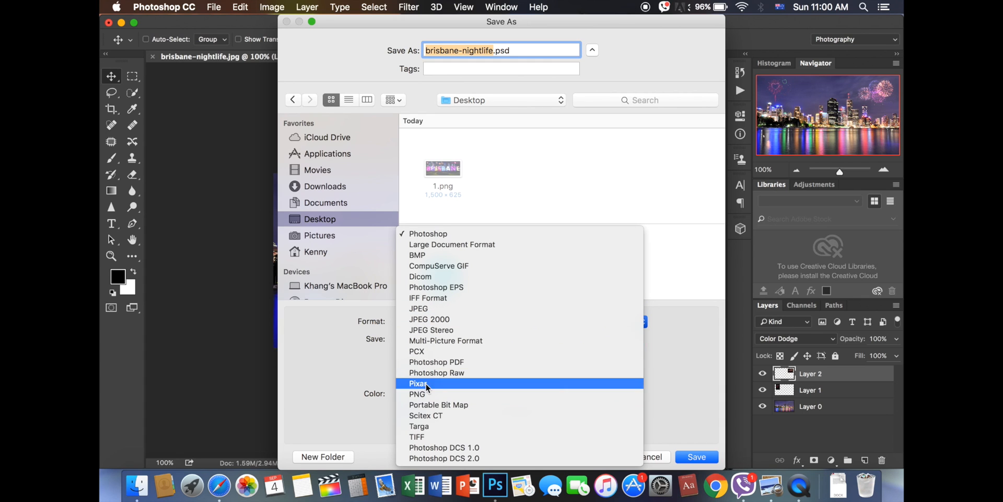
- Save the composite to the Desktop as Photoshoptesting.png in PNG format
click(416, 394)
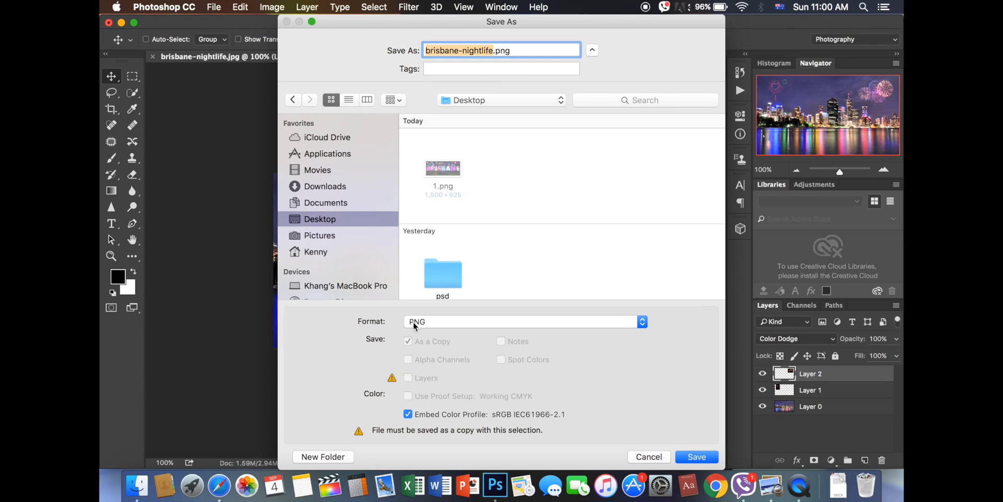
click(493, 50)
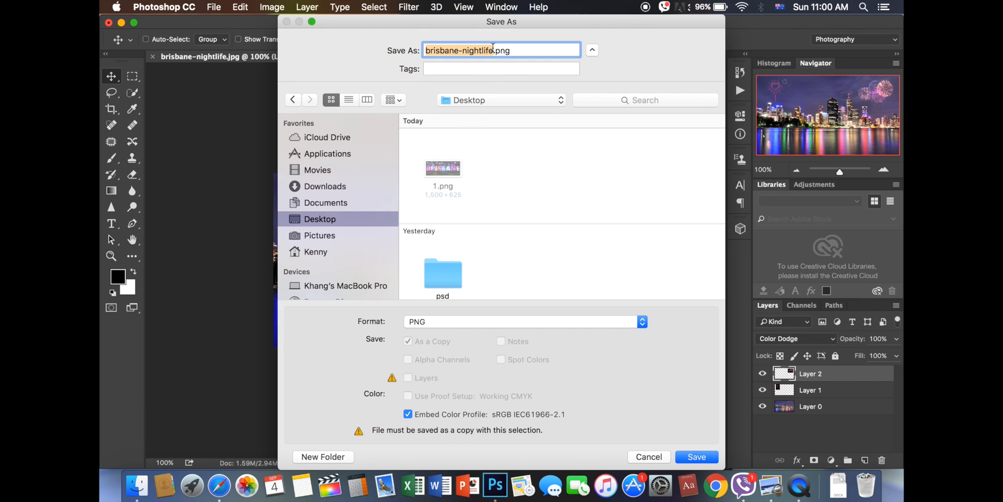
text(Pht)
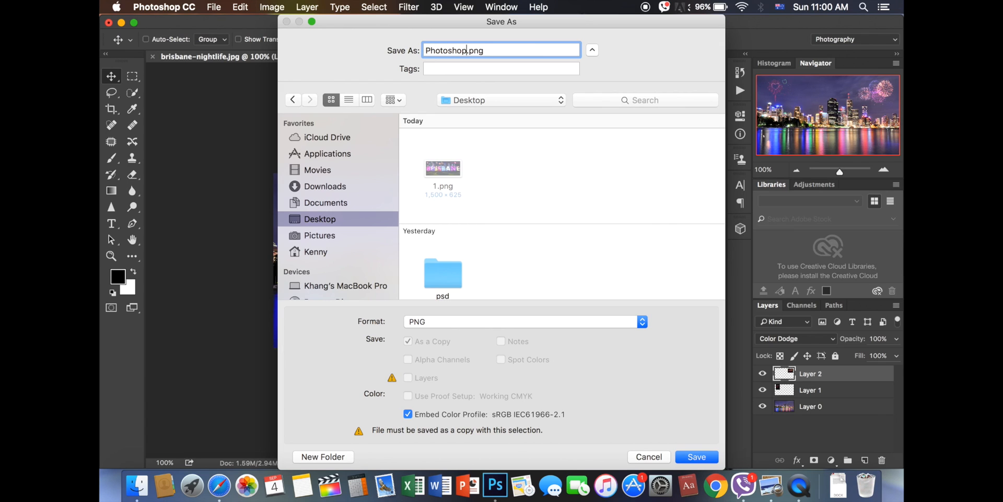
text(testing)
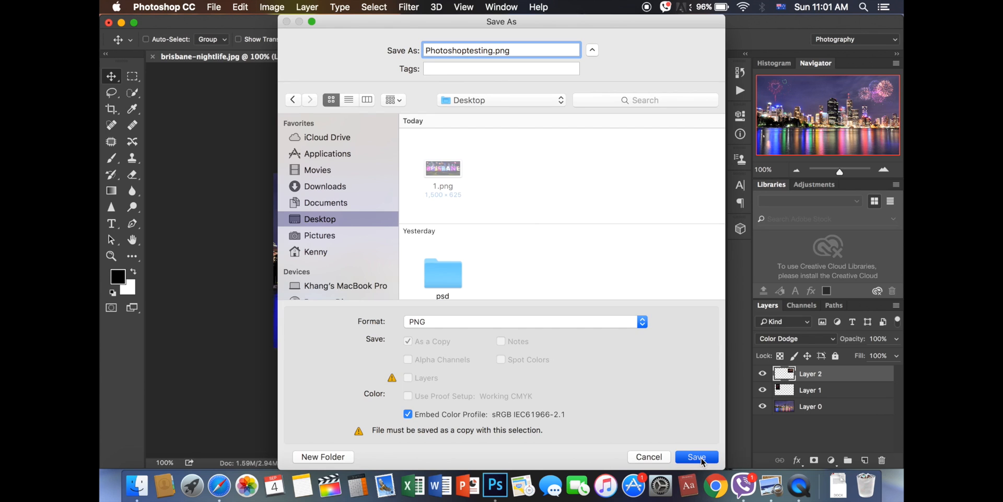
click(697, 456)
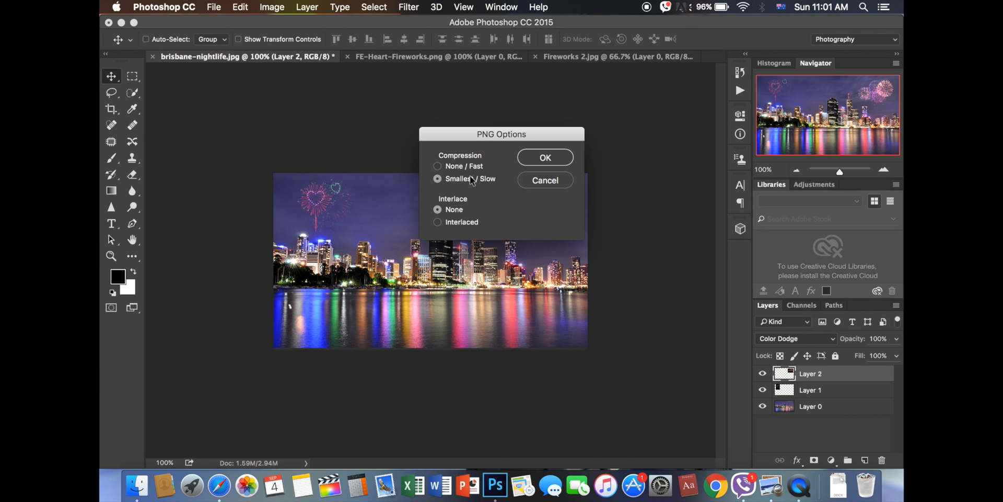
- Confirm PNG options, then quit without saving FE-Heart-Fireworks.png and brisbane-nightlife.jpg
click(545, 156)
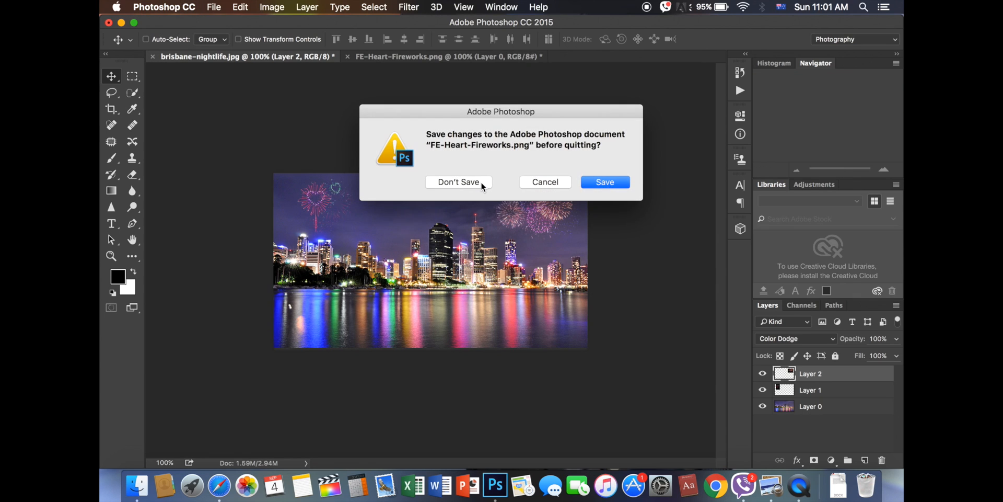
click(458, 182)
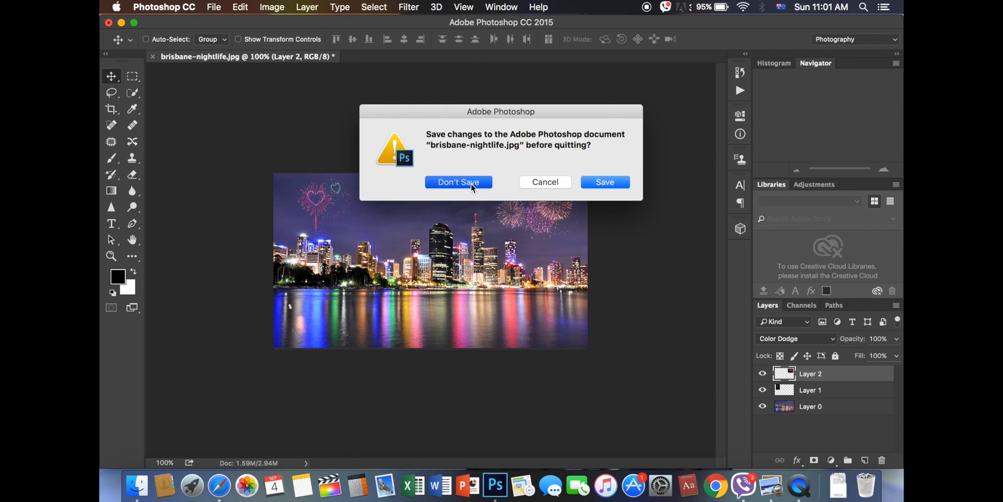
click(457, 182)
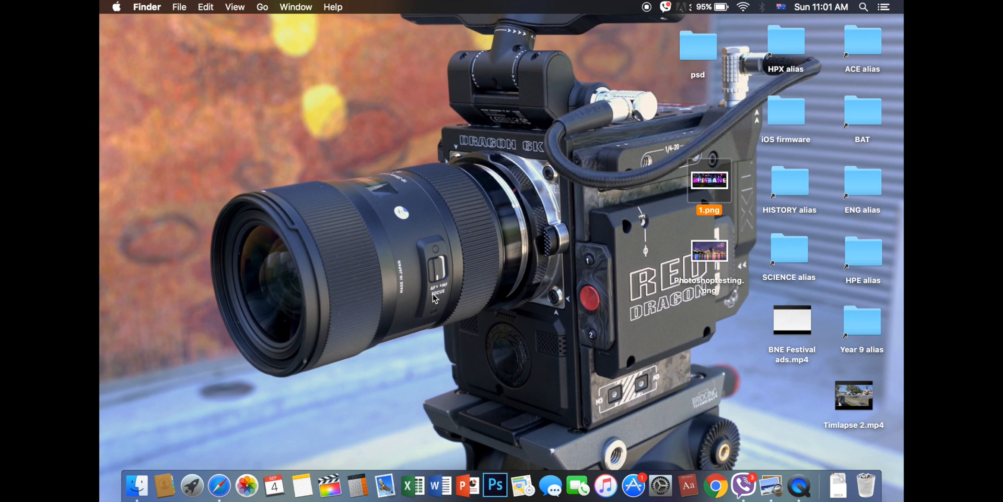
- Open Photoshoptesting.png from the Desktop in Preview to view the result
click(709, 252)
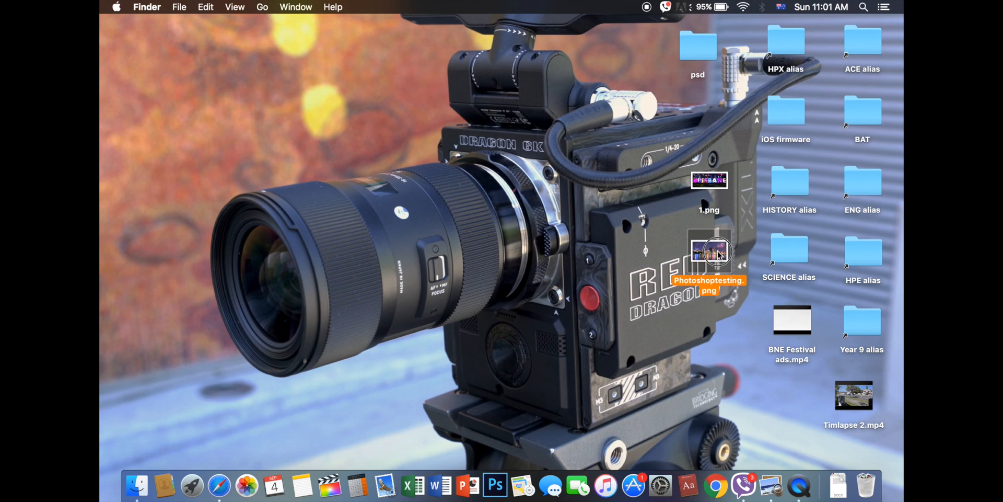
double_click(710, 250)
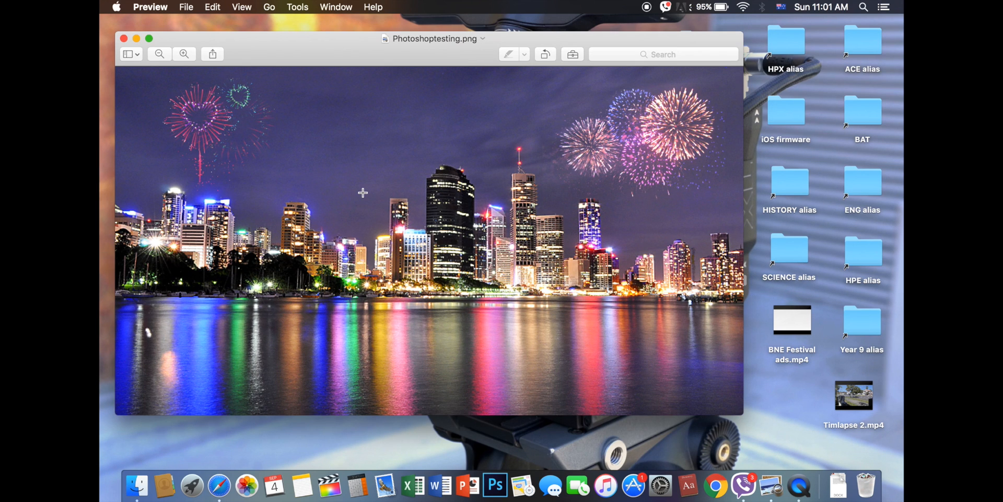